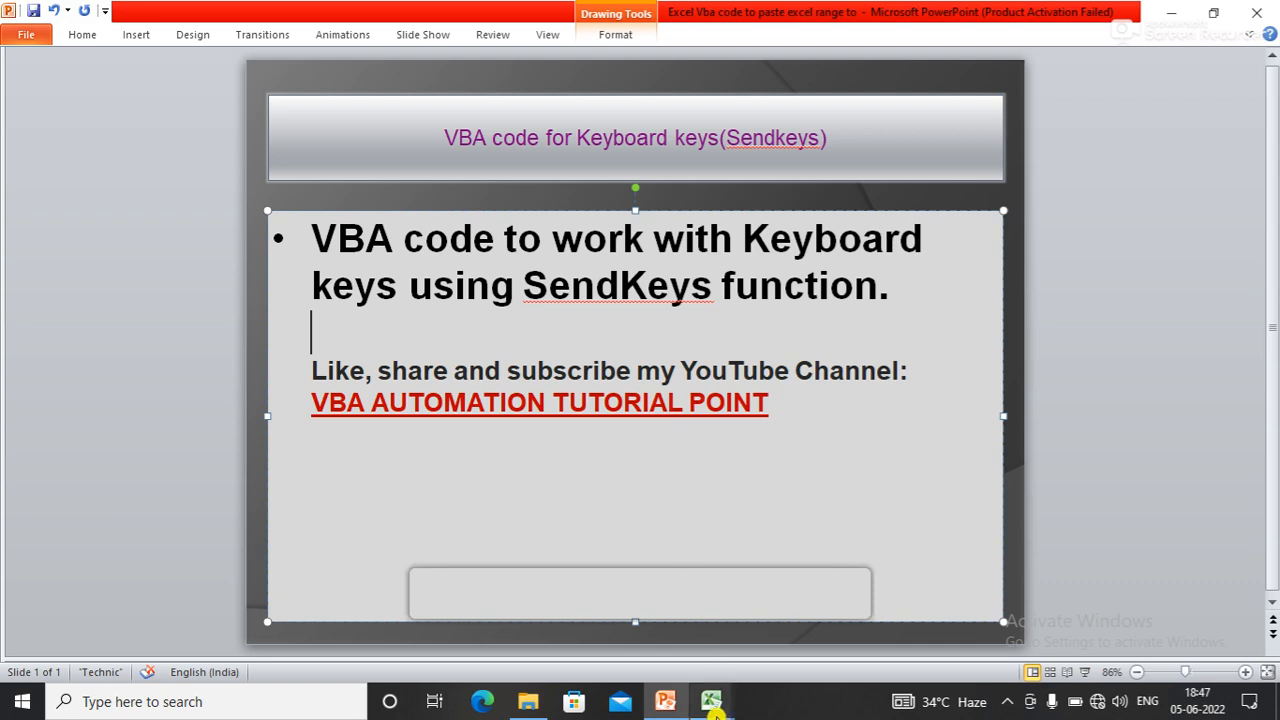
Switch to Book1 and type test letters into cell A1.
{"action": "left_click", "coordinate": [711, 701]}
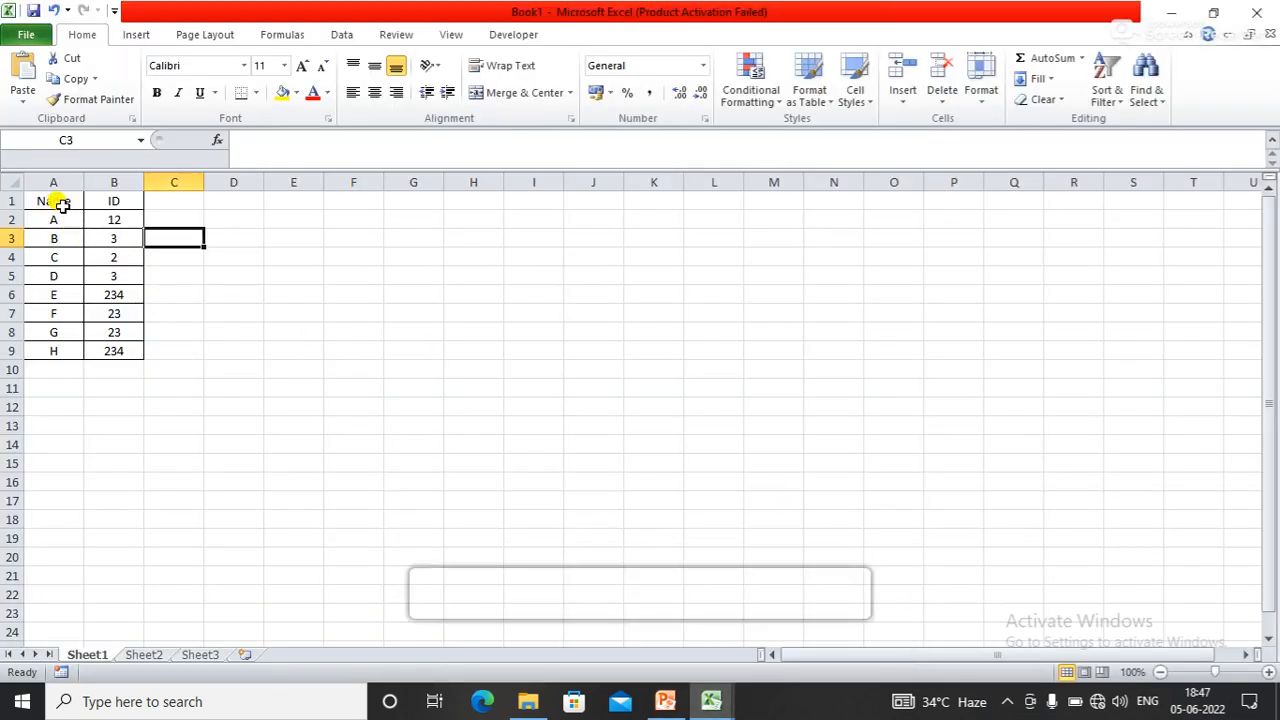
{"action": "left_click", "coordinate": [53, 201]}
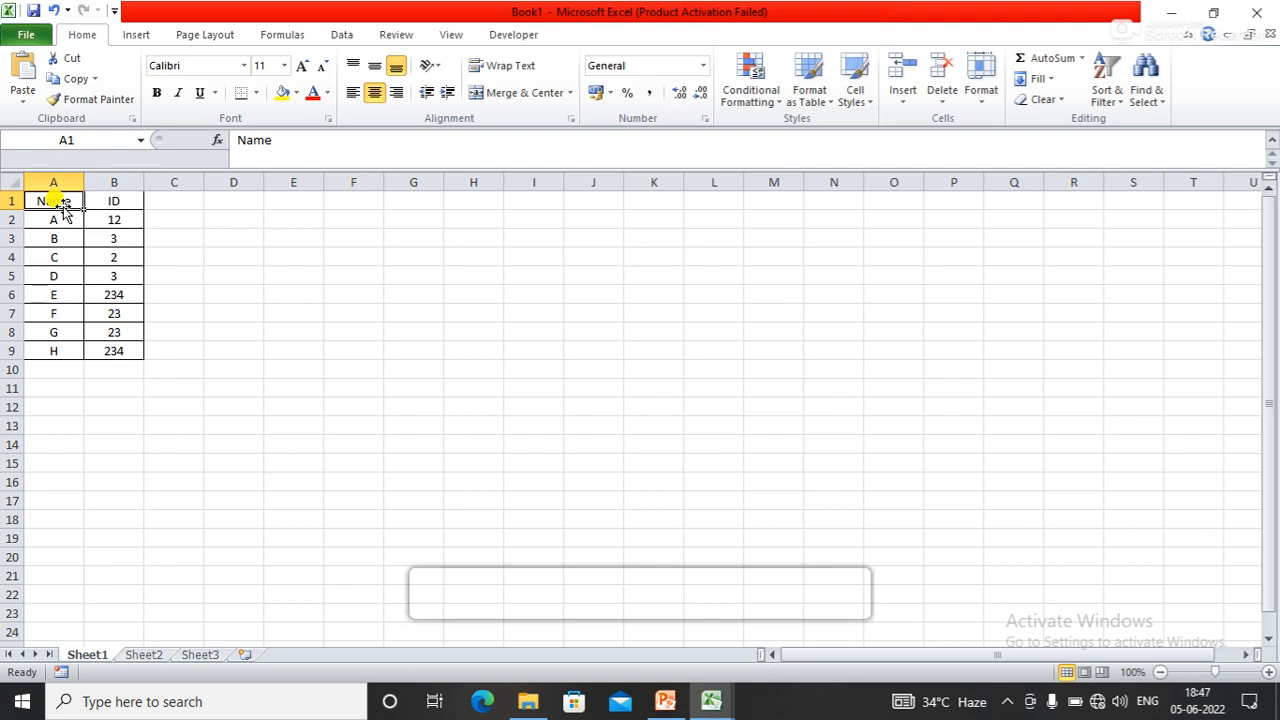
{"action": "type", "text": "s"}
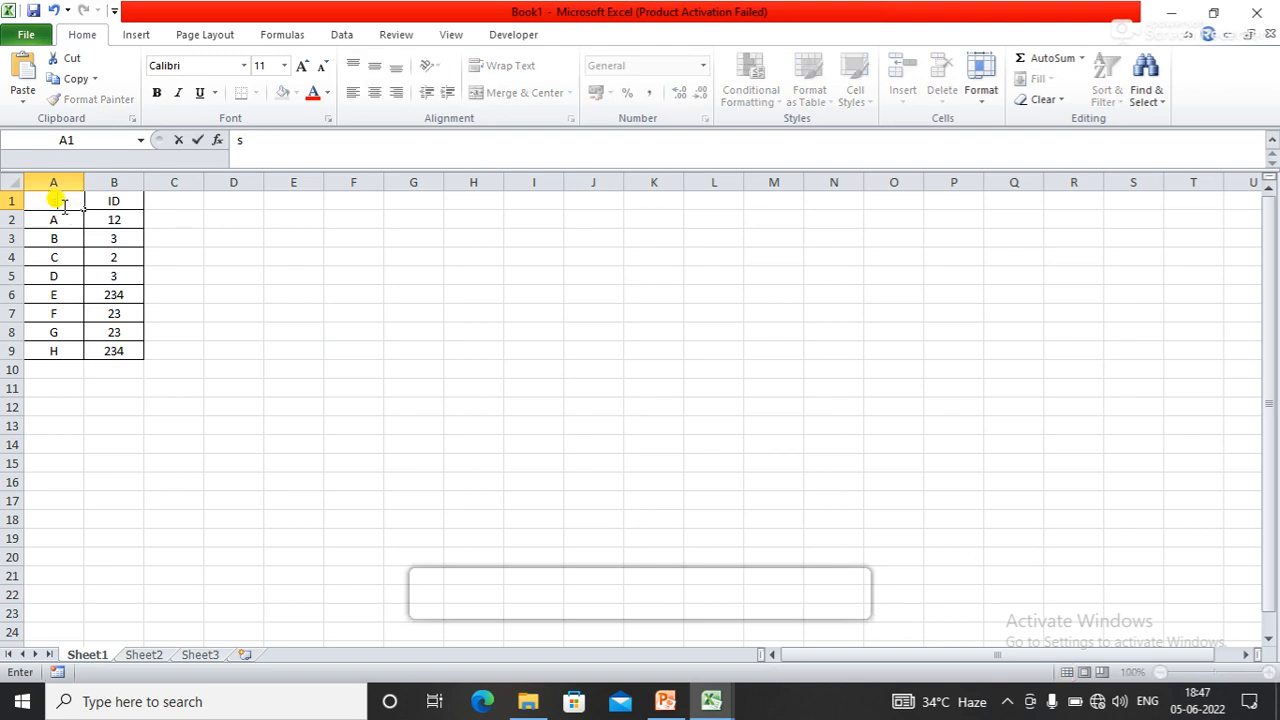
{"action": "type", "text": "t"}
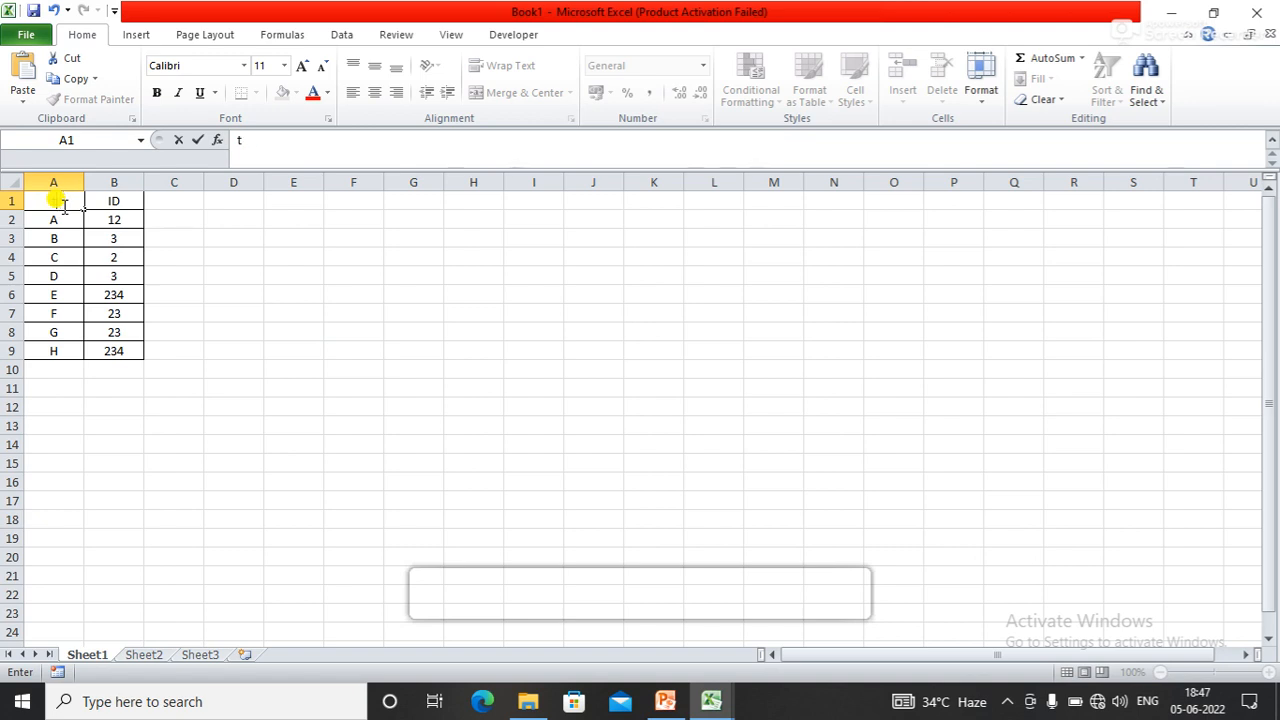
{"action": "type", "text": "en"}
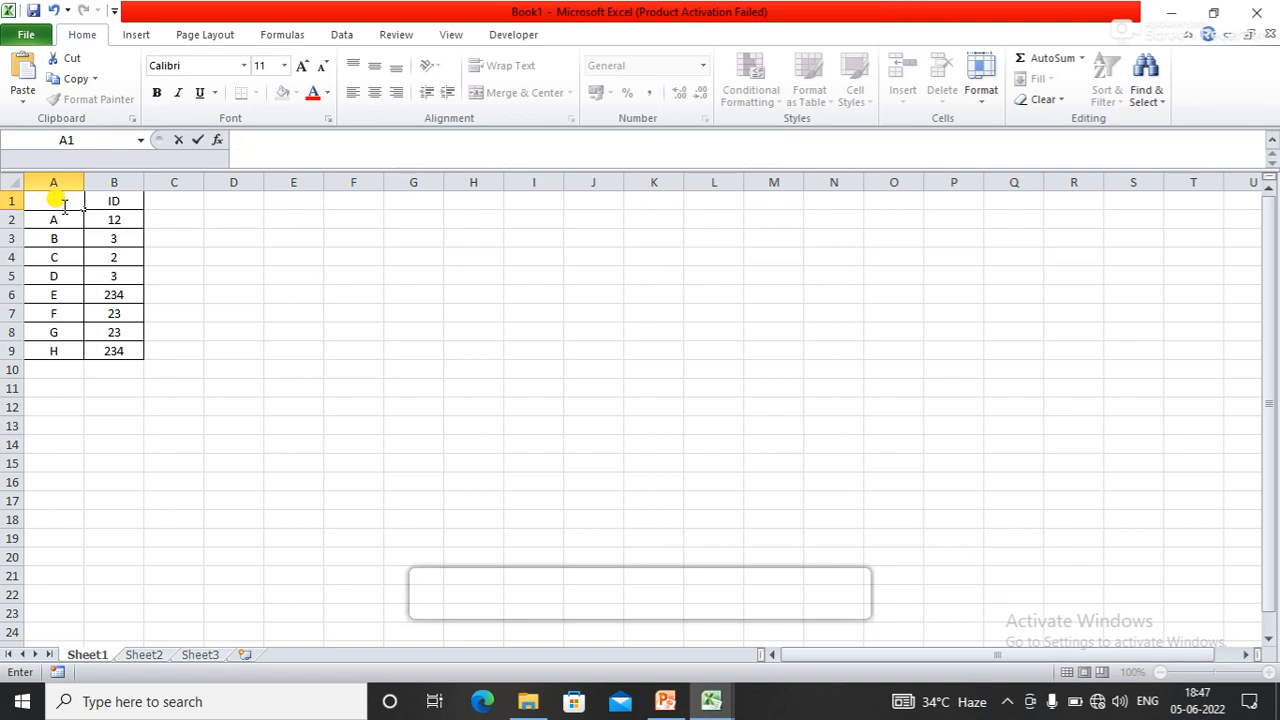
Show the Alt key tips, open and leave the File page, and re-enter 'Name' in A1.
{"action": "key", "text": "alt"}
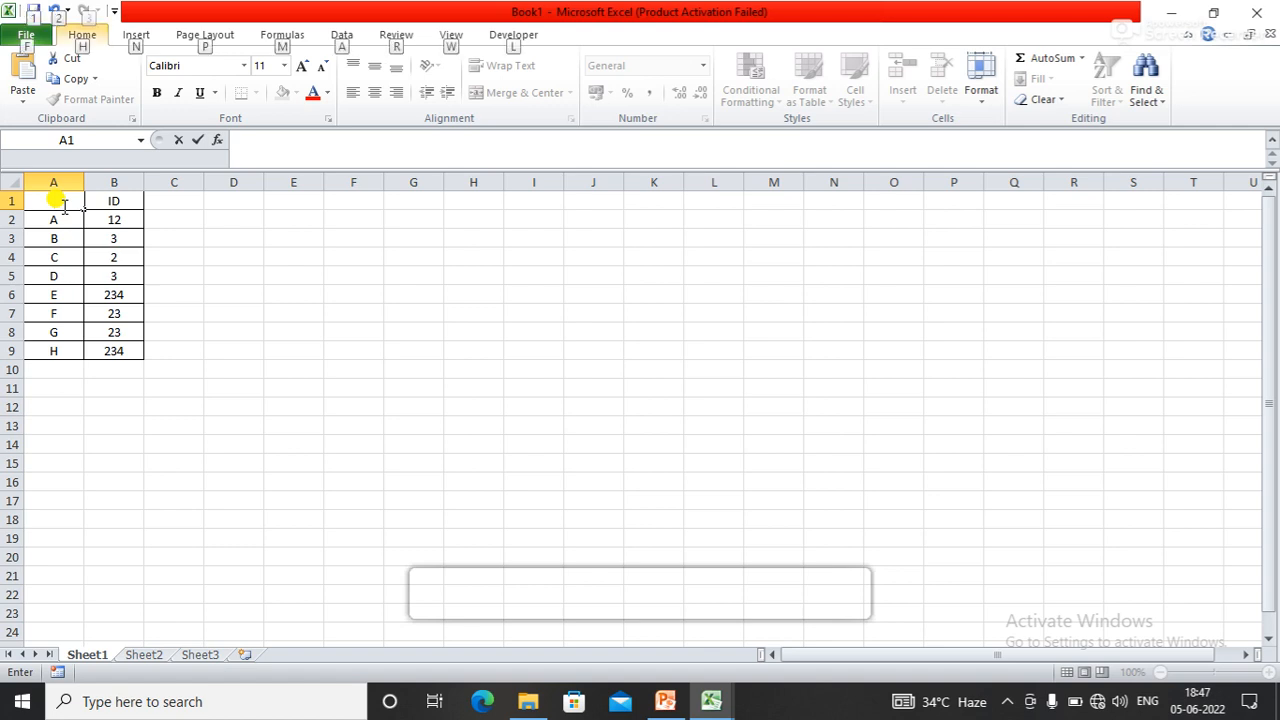
{"action": "left_click", "coordinate": [26, 34]}
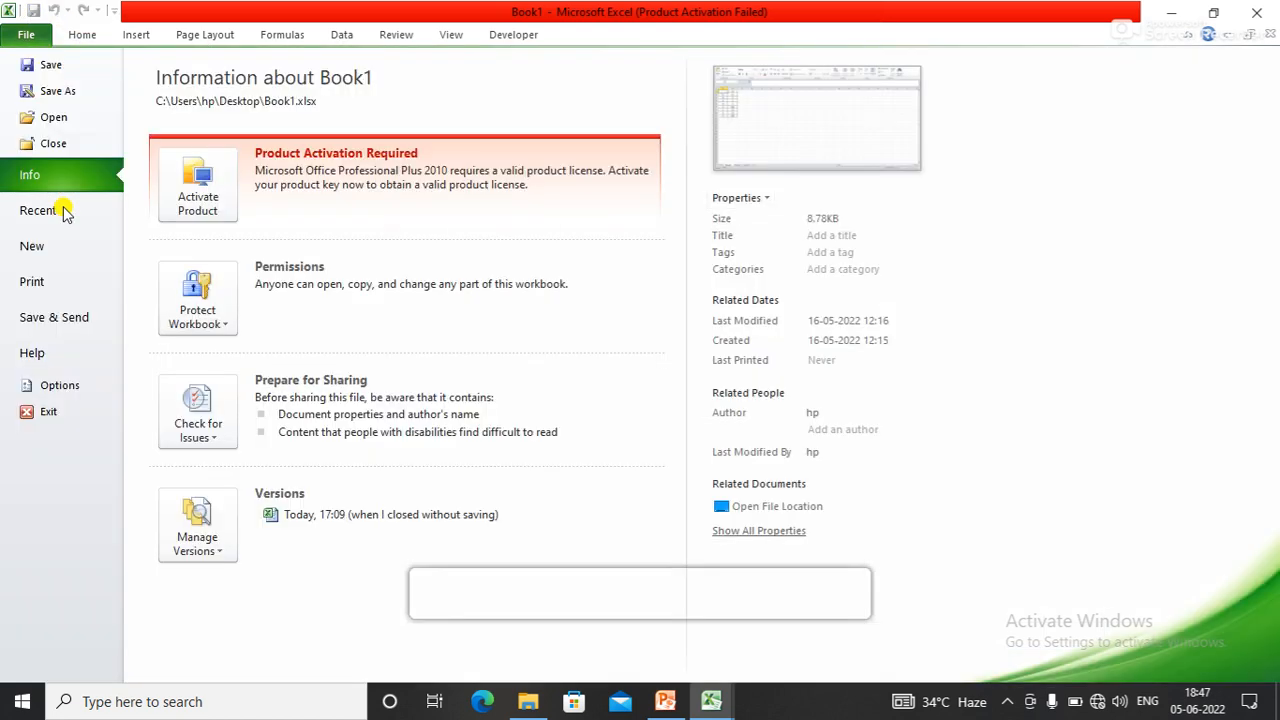
{"action": "left_click", "coordinate": [26, 34]}
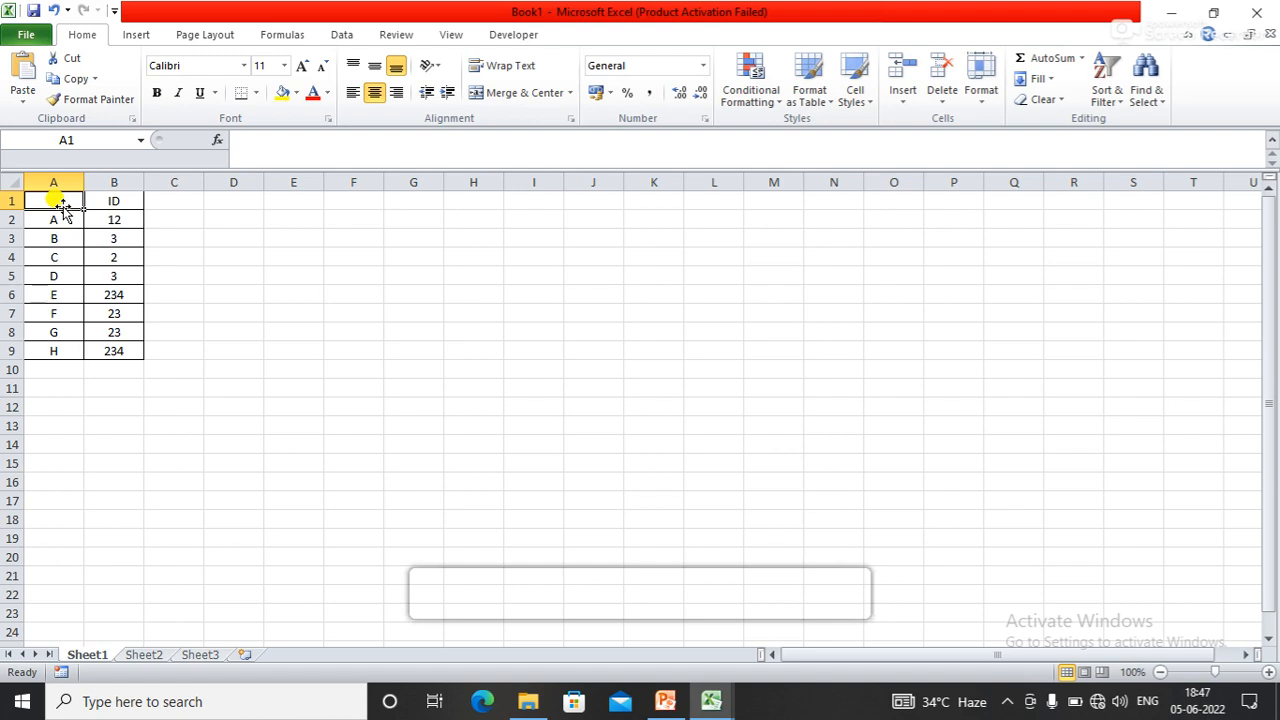
{"action": "type", "text": "Name"}
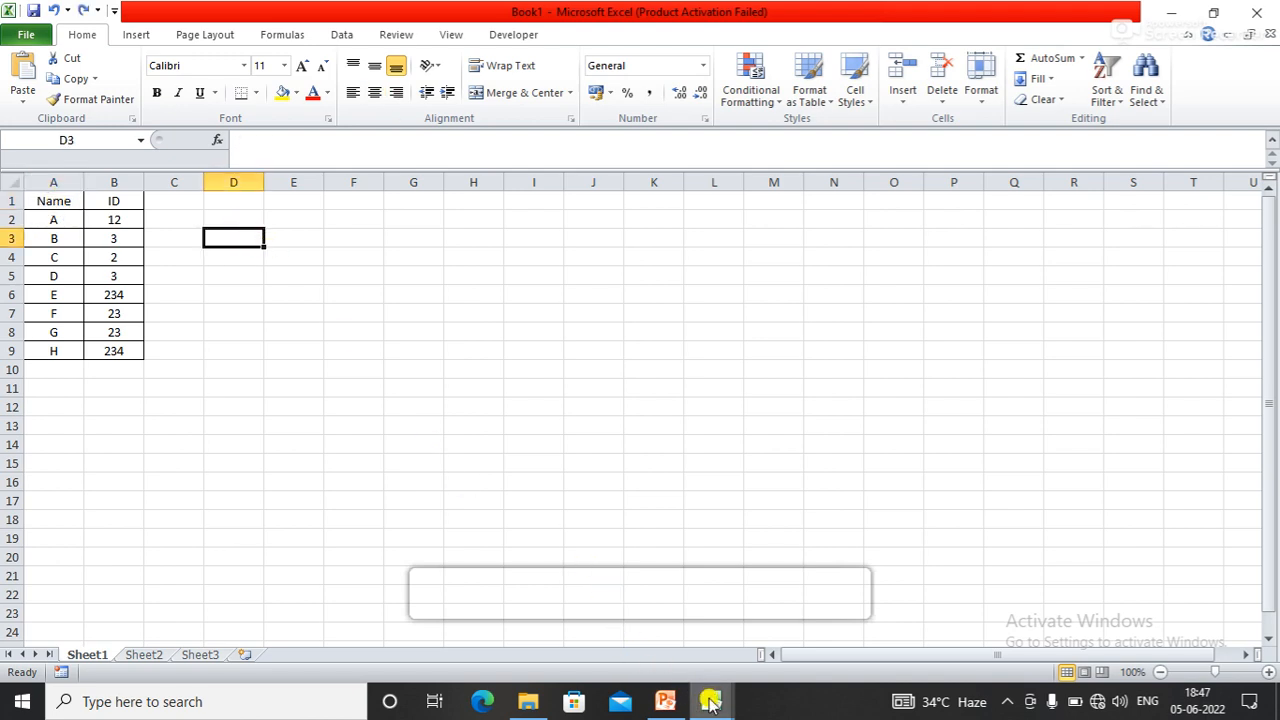
In Module8, declare 'Dim Wkb As Workbook, sht As Worksheet'.
{"action": "left_click", "coordinate": [711, 701]}
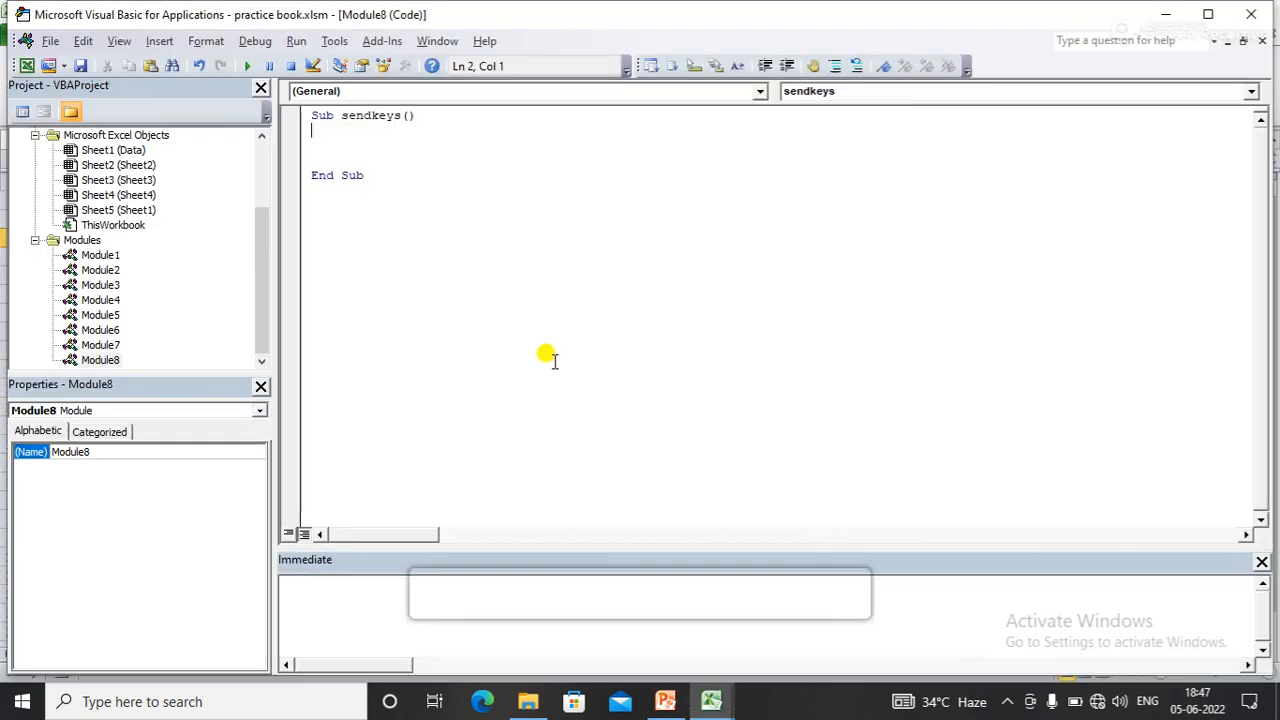
{"action": "type", "text": "dim"}
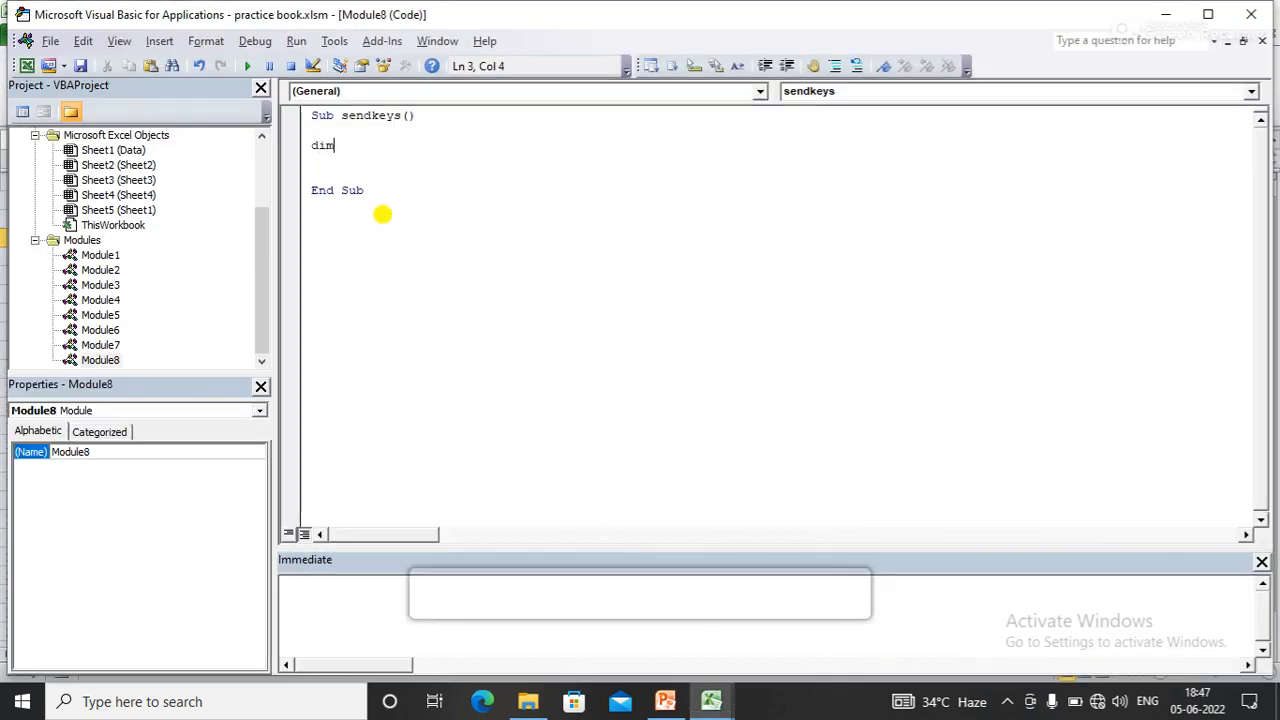
{"action": "type", "text": "Wkb"}
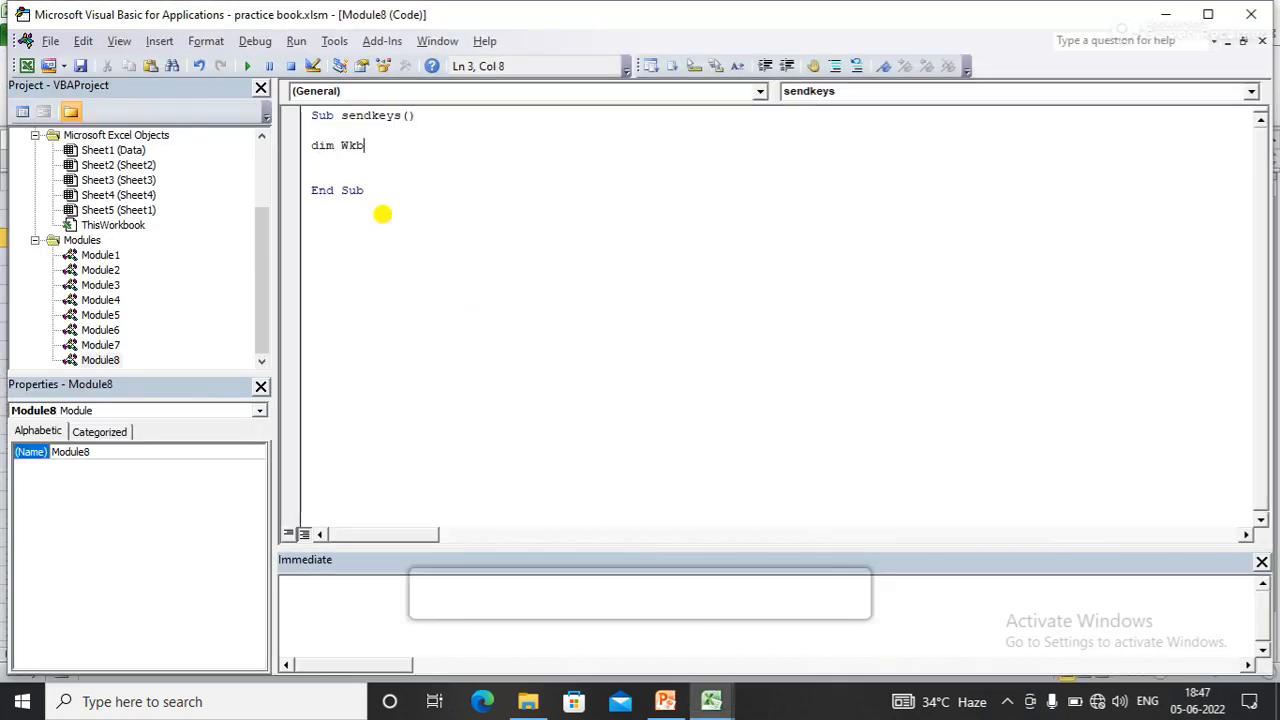
{"action": "type", "text": "as work"}
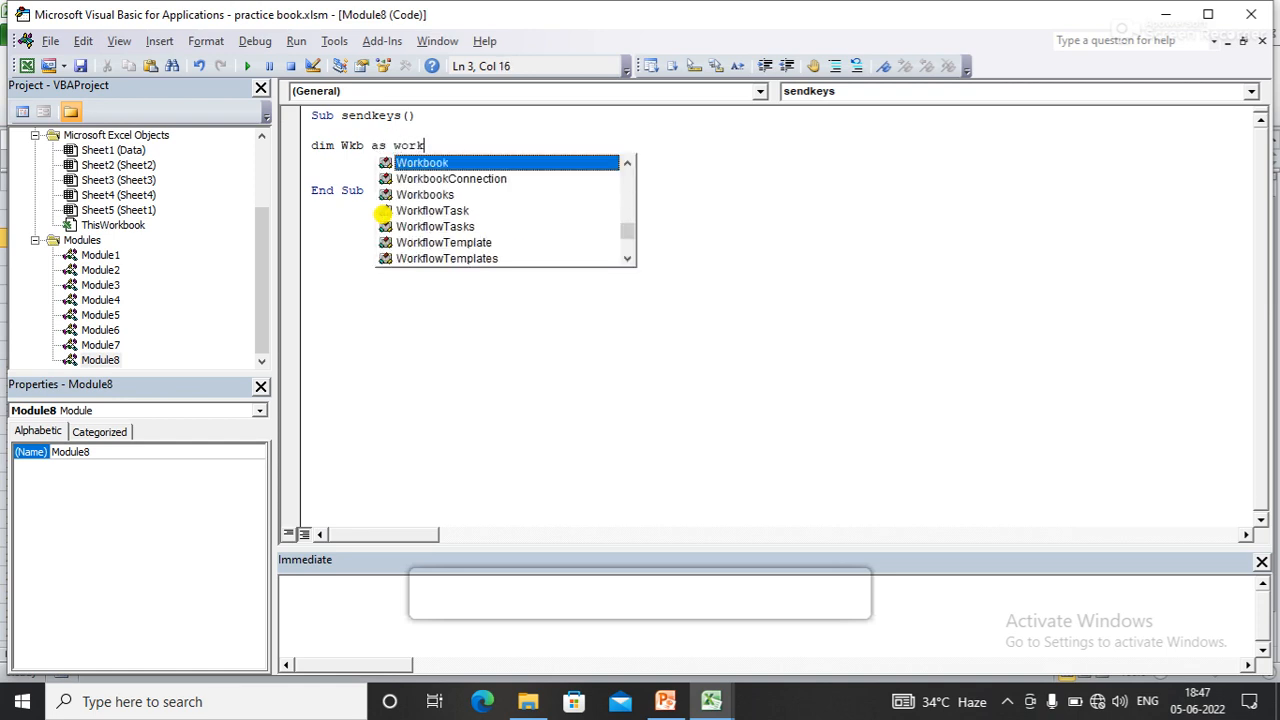
{"action": "type", "text": ","}
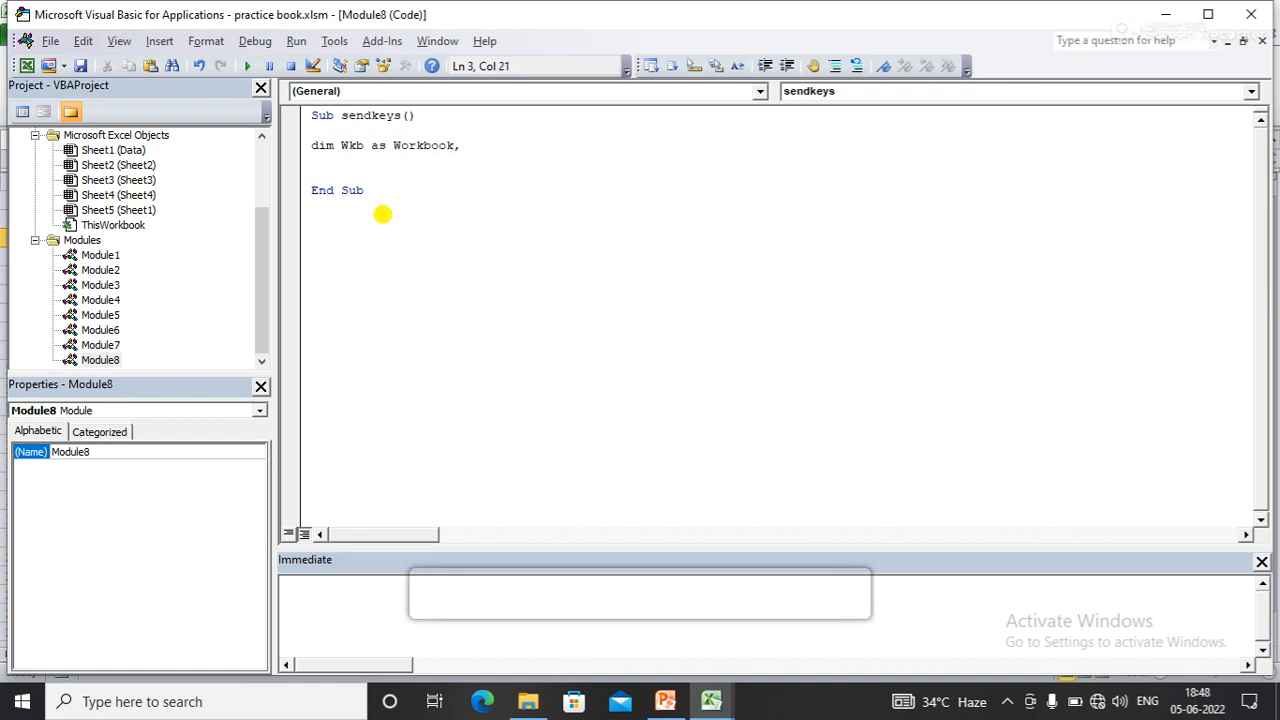
{"action": "type", "text": "sht"}
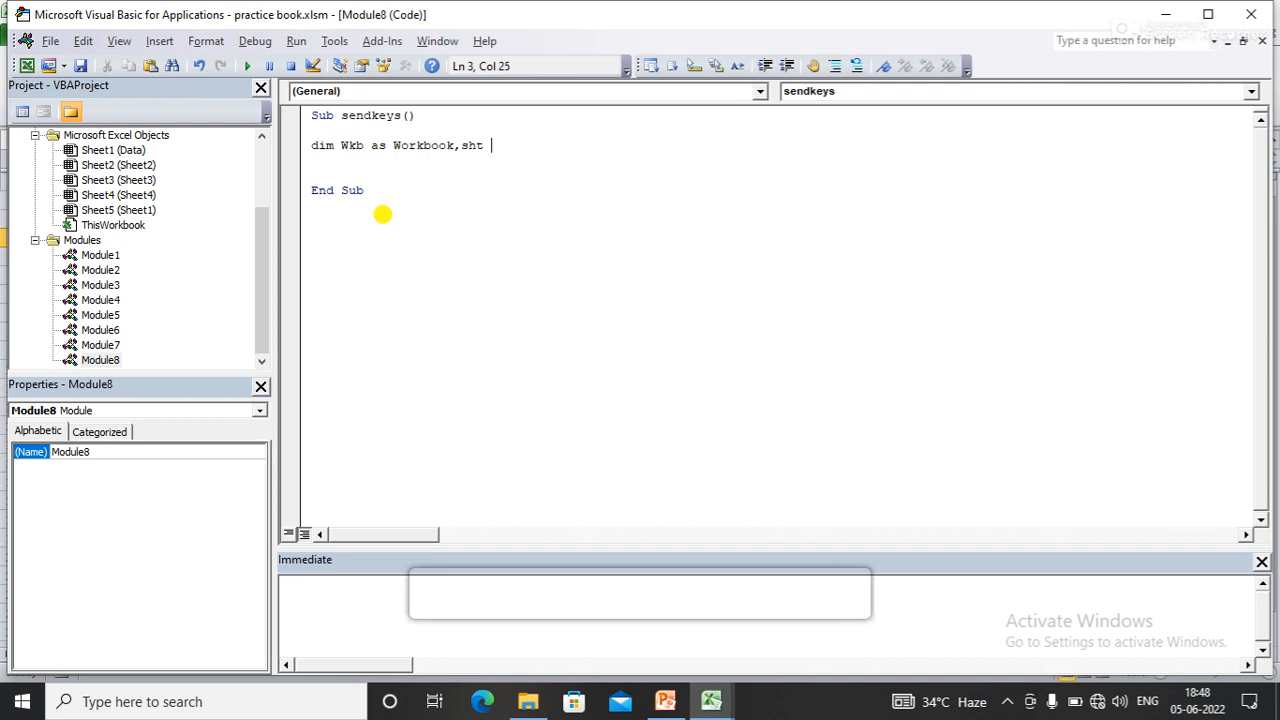
{"action": "type", "text": "as"}
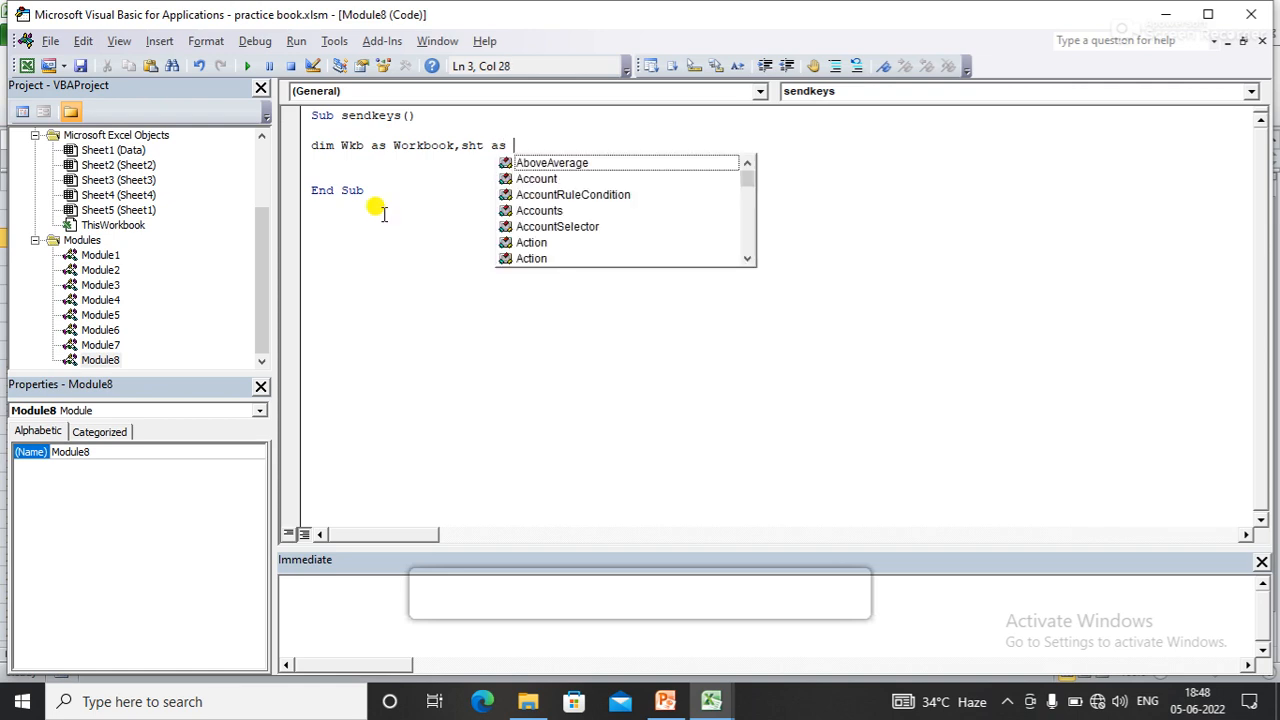
{"action": "type", "text": "worksheet"}
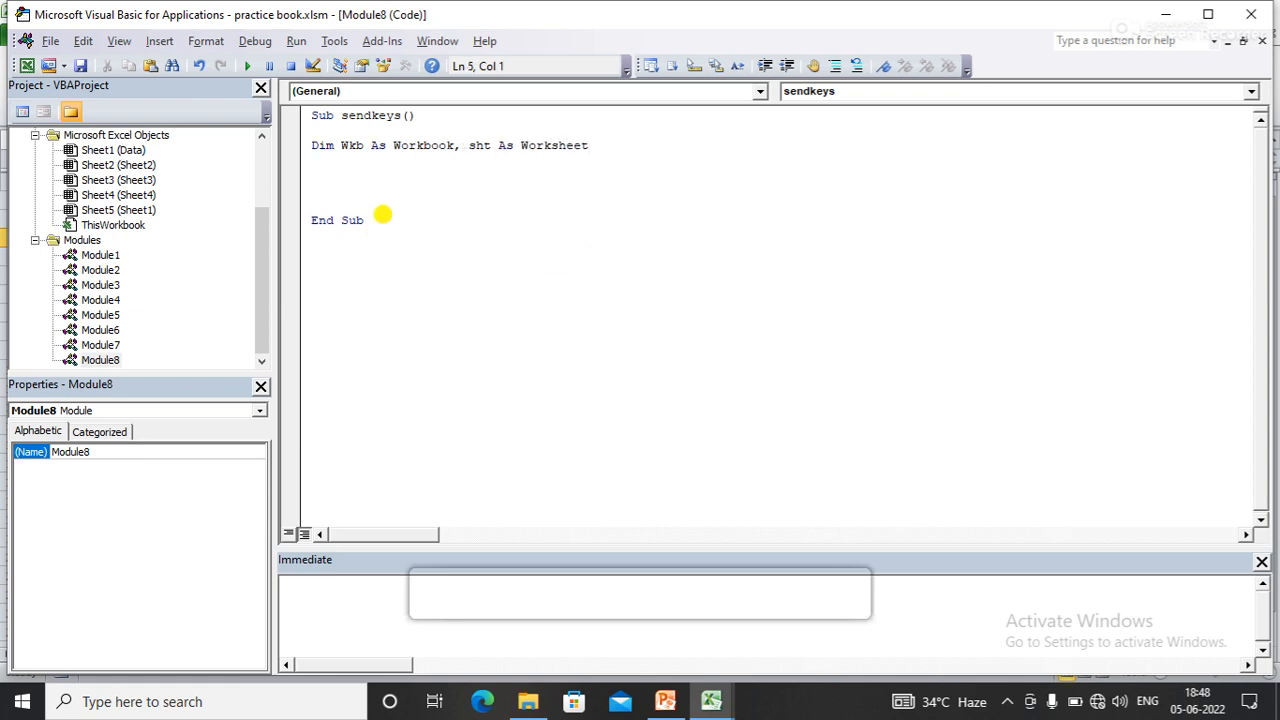
Begin the statement 'Set Wkb = Workbooks.Open("")'.
{"action": "type", "text": "set wk"}
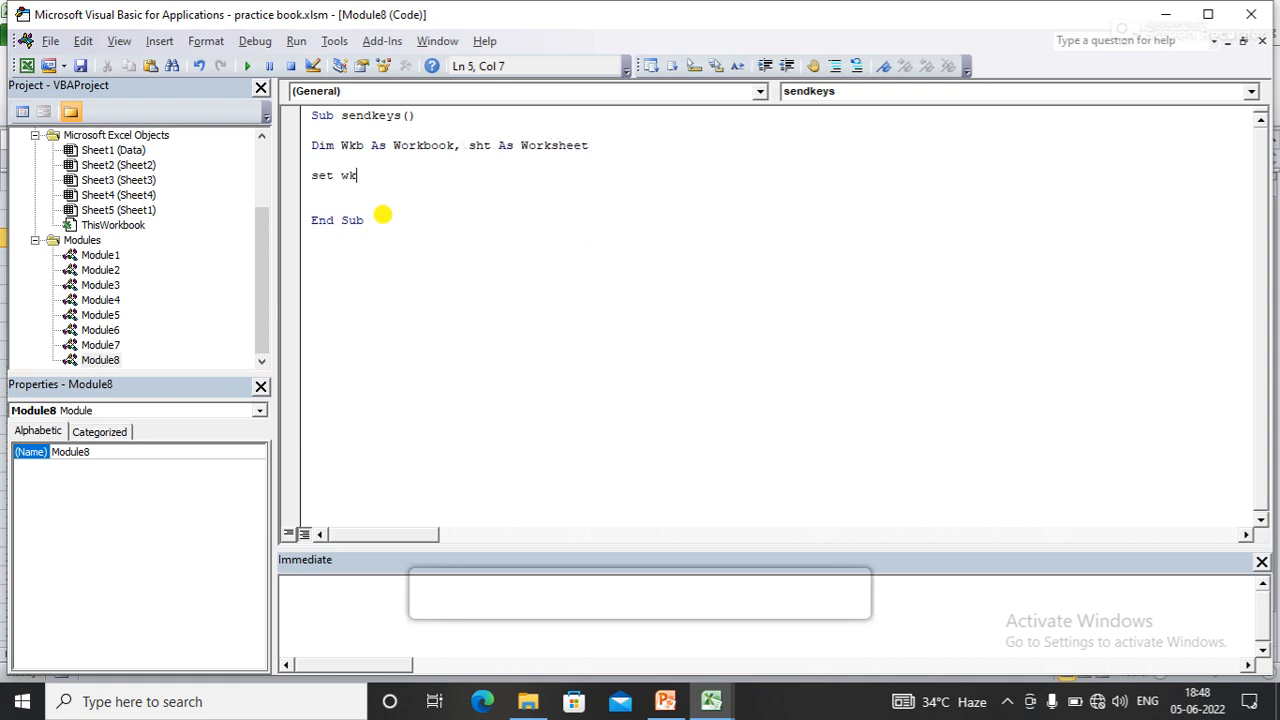
{"action": "type", "text": "b="}
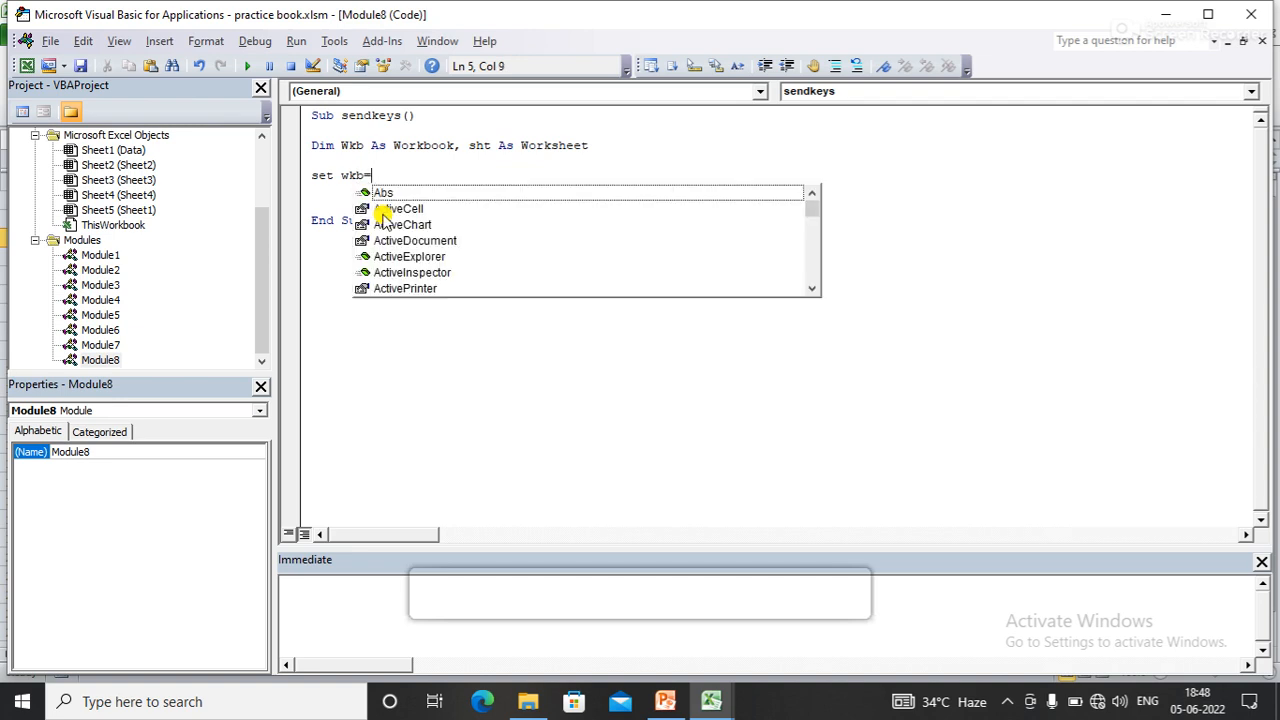
{"action": "type", "text": "wo"}
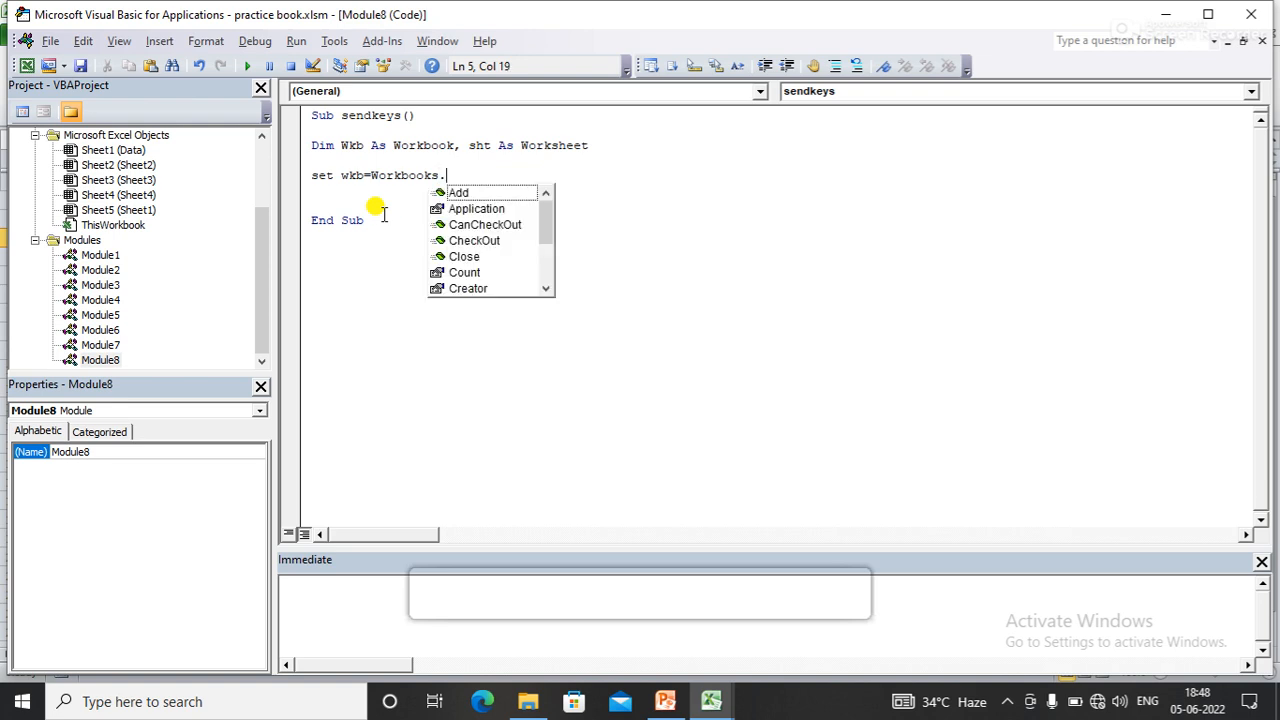
{"action": "type", "text": "Open("}
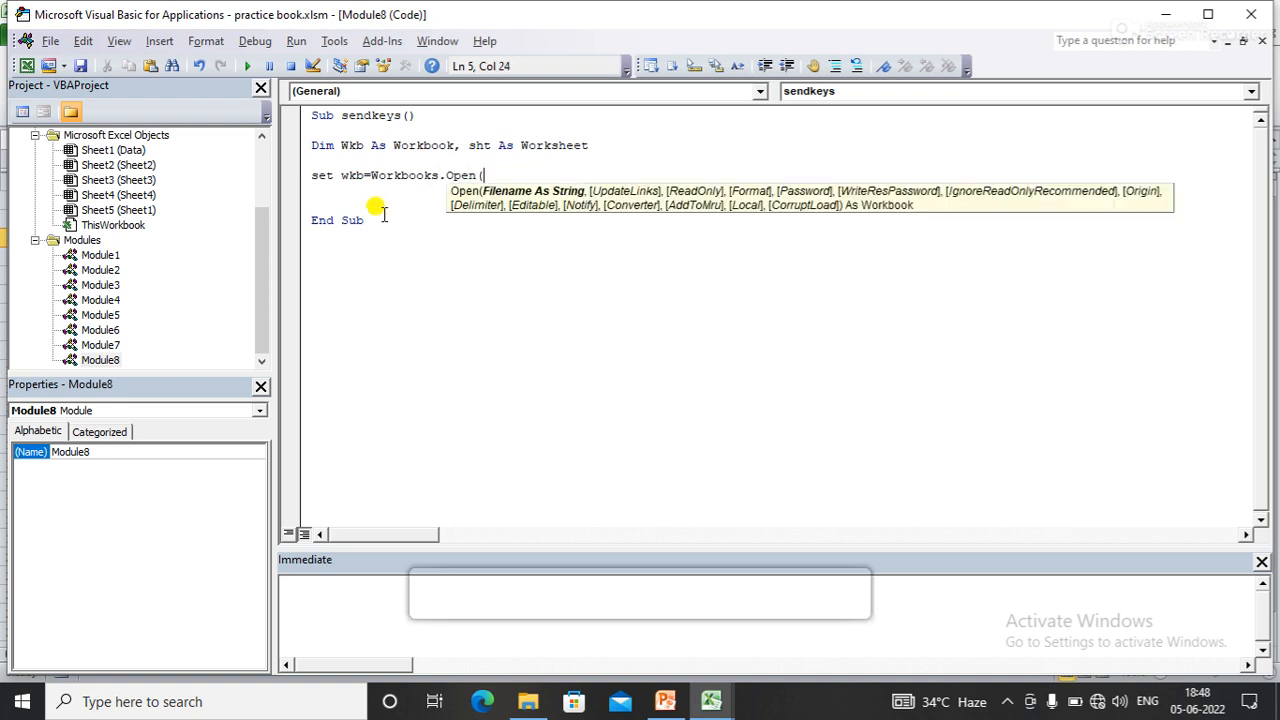
{"action": "type", "text": "\"\")"}
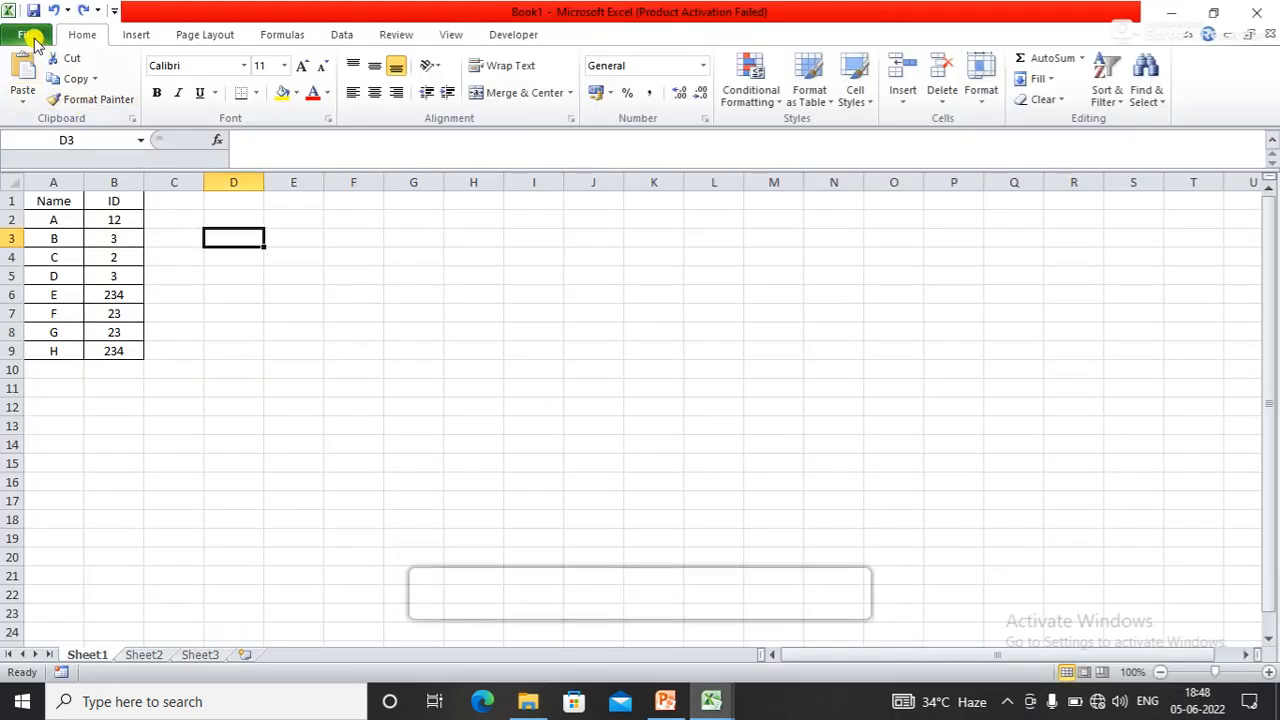
Copy Book1's file path from its File info page and return to the VBA editor.
{"action": "left_click", "coordinate": [26, 34]}
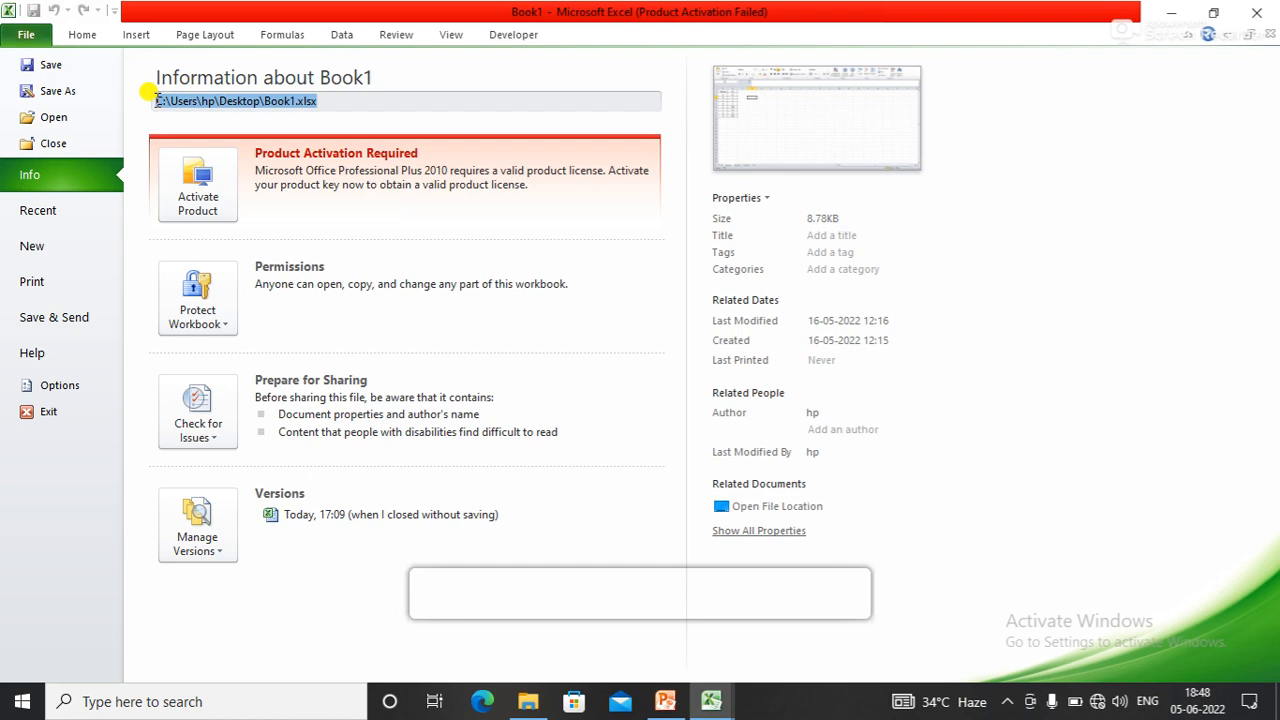
{"action": "key", "text": "alt+tab"}
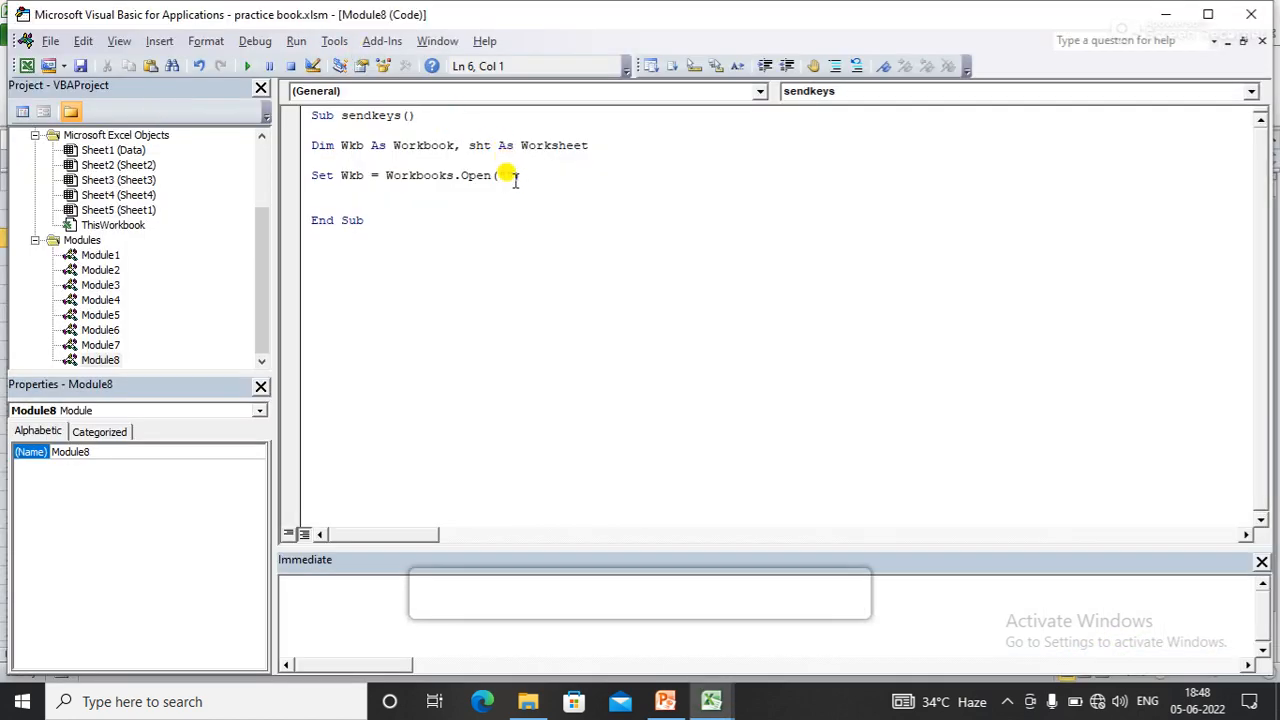
Open "C:\Users\hp\Desktop\Book1.xlsx" and add 'Set sht = Wkb.Sheets("Sheet1")'.
{"action": "type", "text": "\"C:\\Users\\hp\\Desktop\\Book1.xlsx\")"}
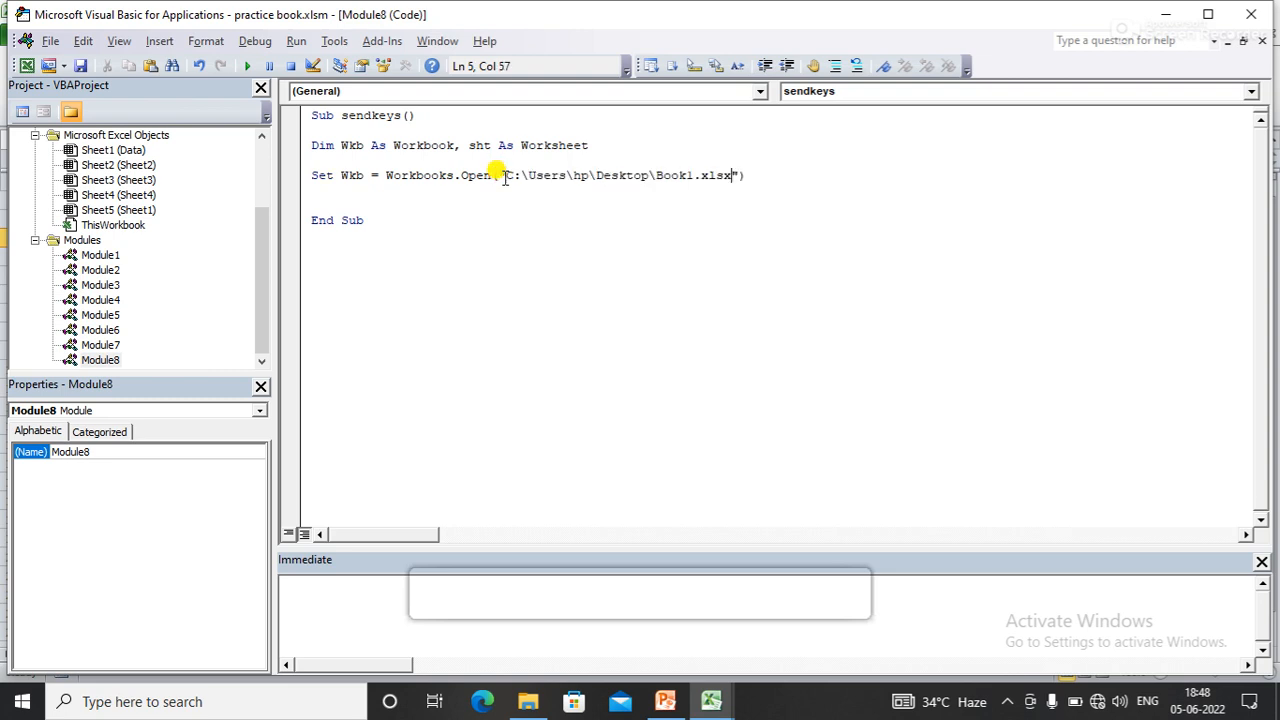
{"action": "mouse_move", "coordinate": [765, 208]}
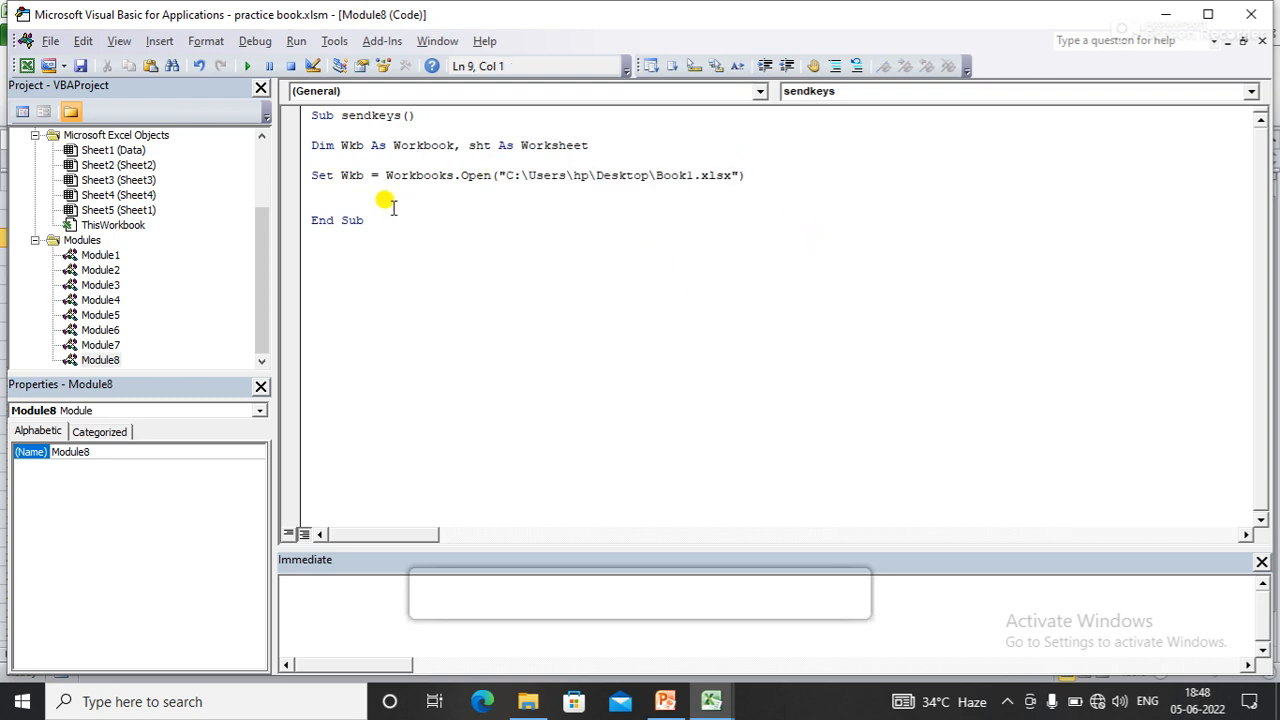
{"action": "left_click", "coordinate": [322, 190]}
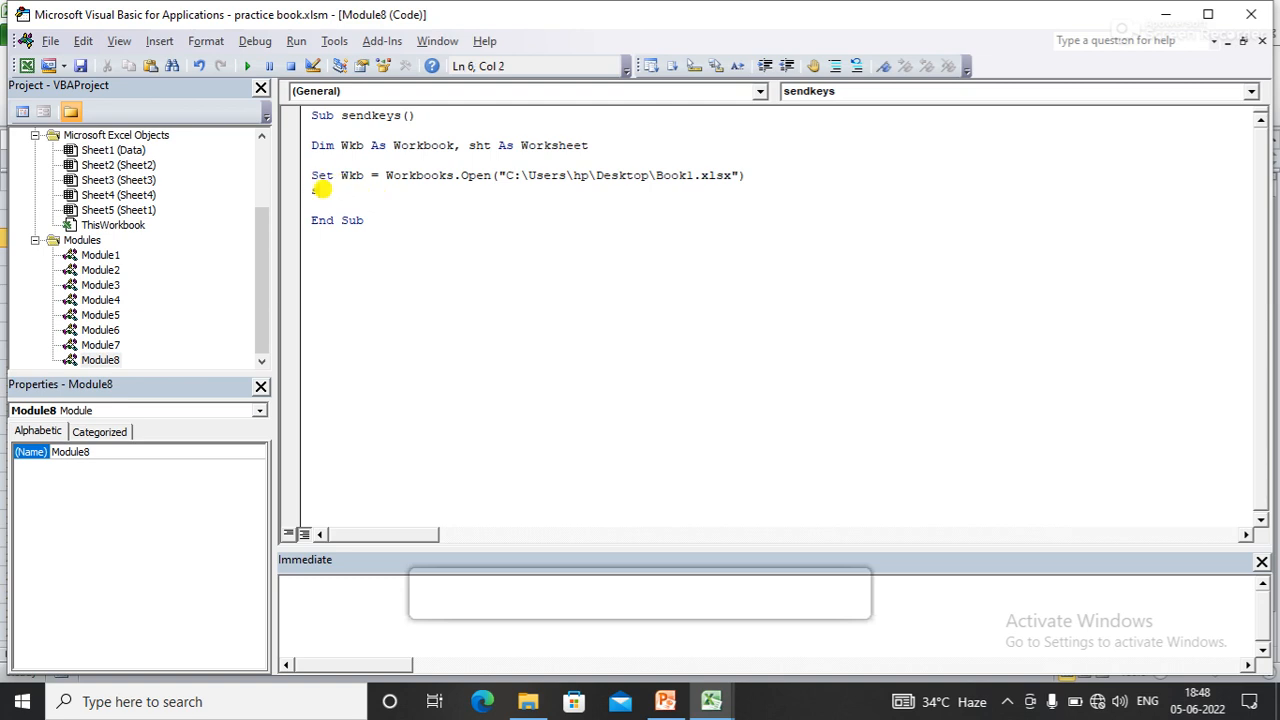
{"action": "type", "text": "sht=w"}
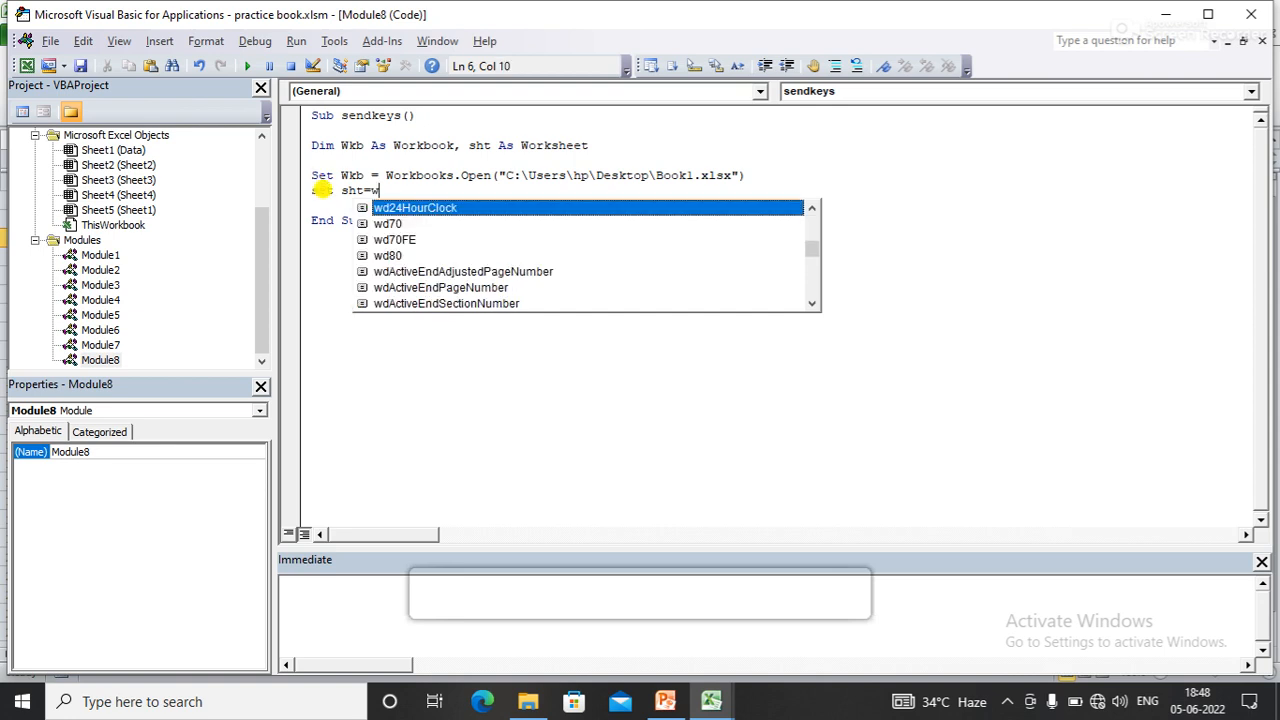
{"action": "type", "text": "Wkb.s"}
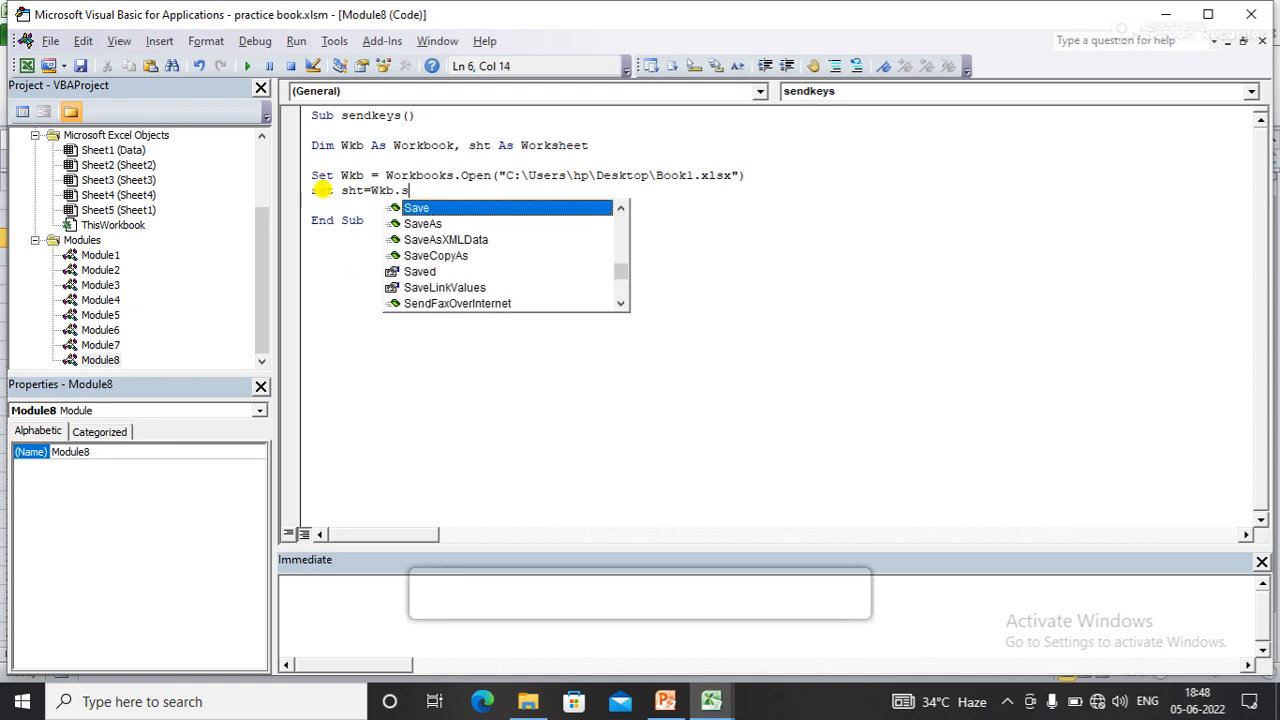
{"action": "type", "text": "heets("}
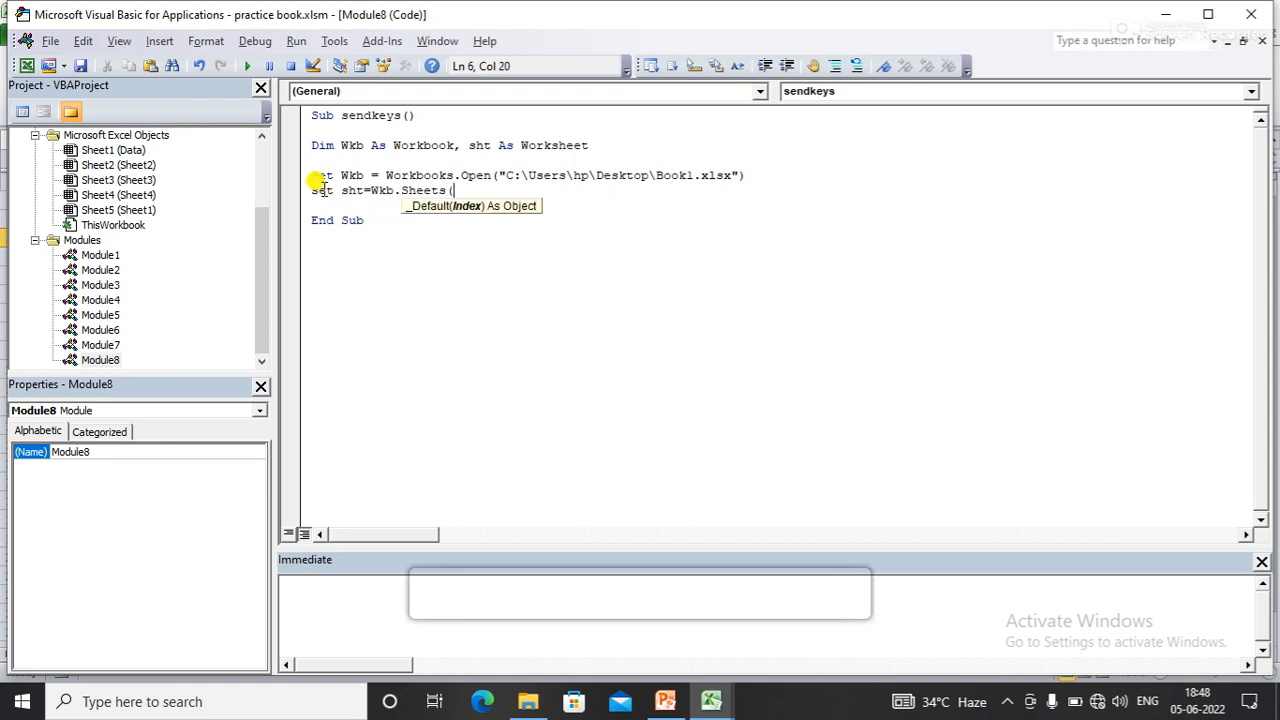
{"action": "type", "text": "\"Shee"}
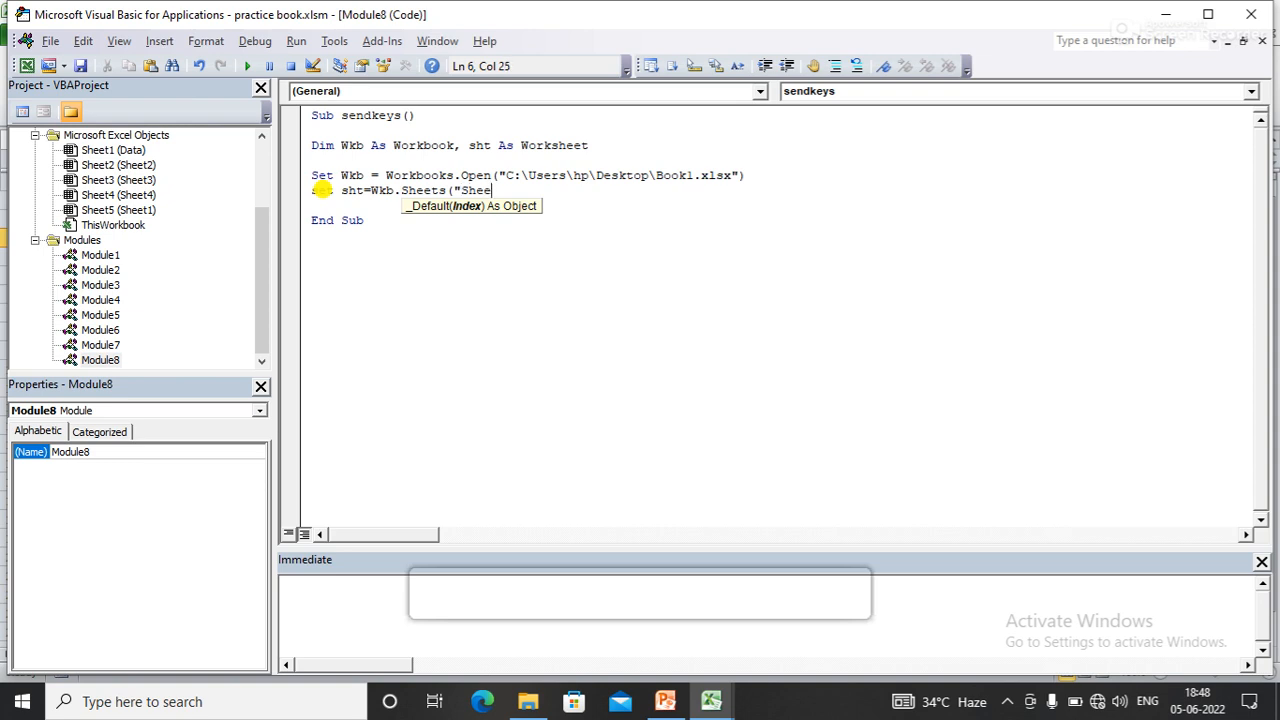
{"action": "type", "text": "1\")"}
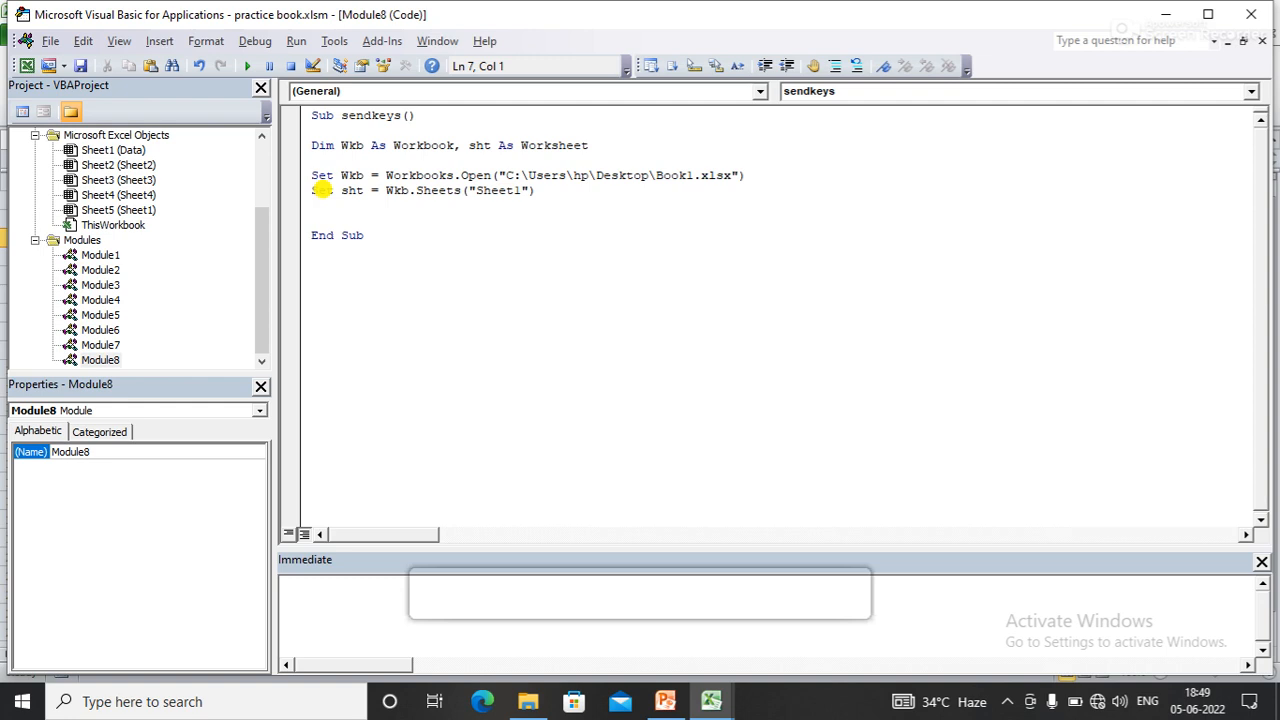
Add the line 'sht.Range("A1").Select'.
{"action": "type", "text": "sht."}
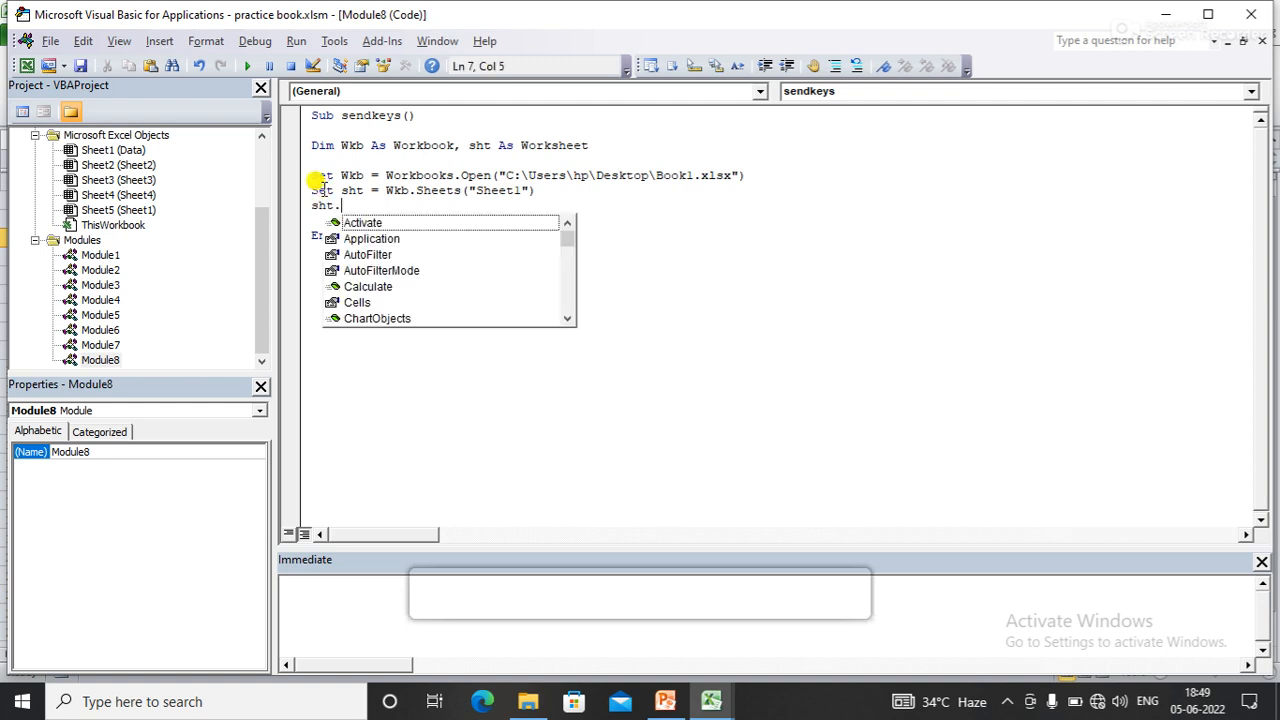
{"action": "type", "text": "Range("}
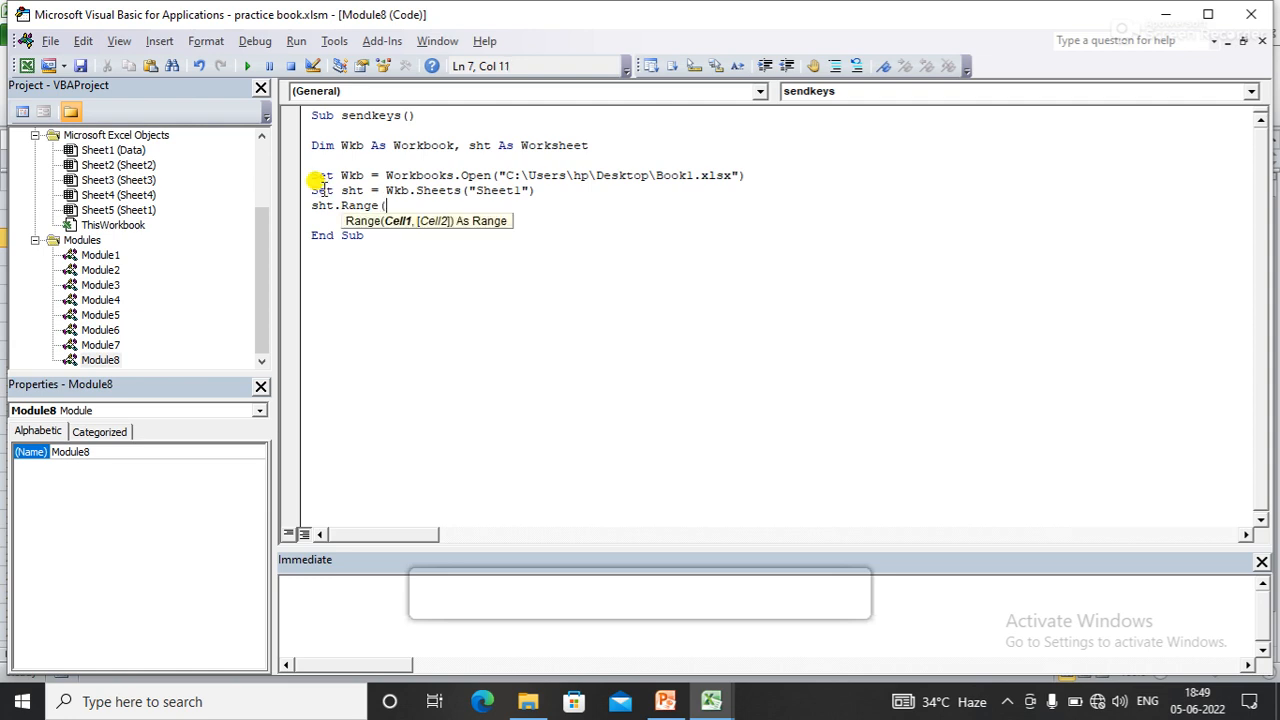
{"action": "type", "text": "\"A1"}
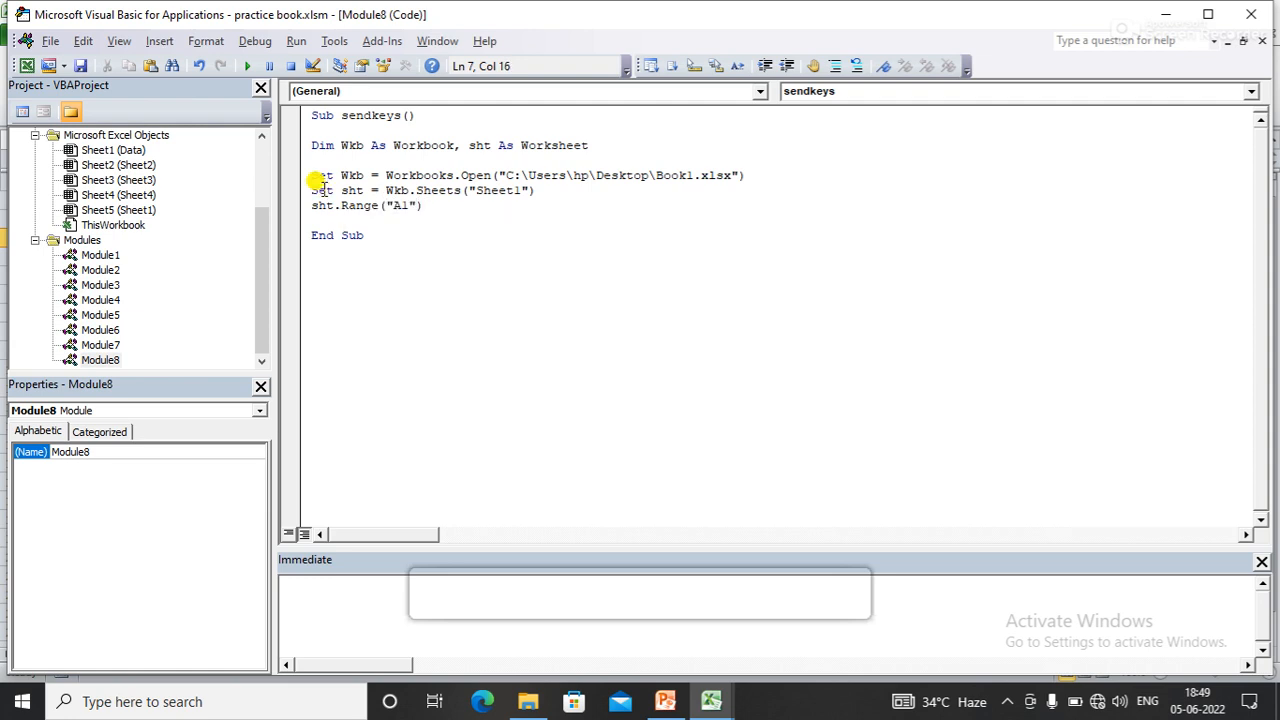
{"action": "type", "text": ".Select"}
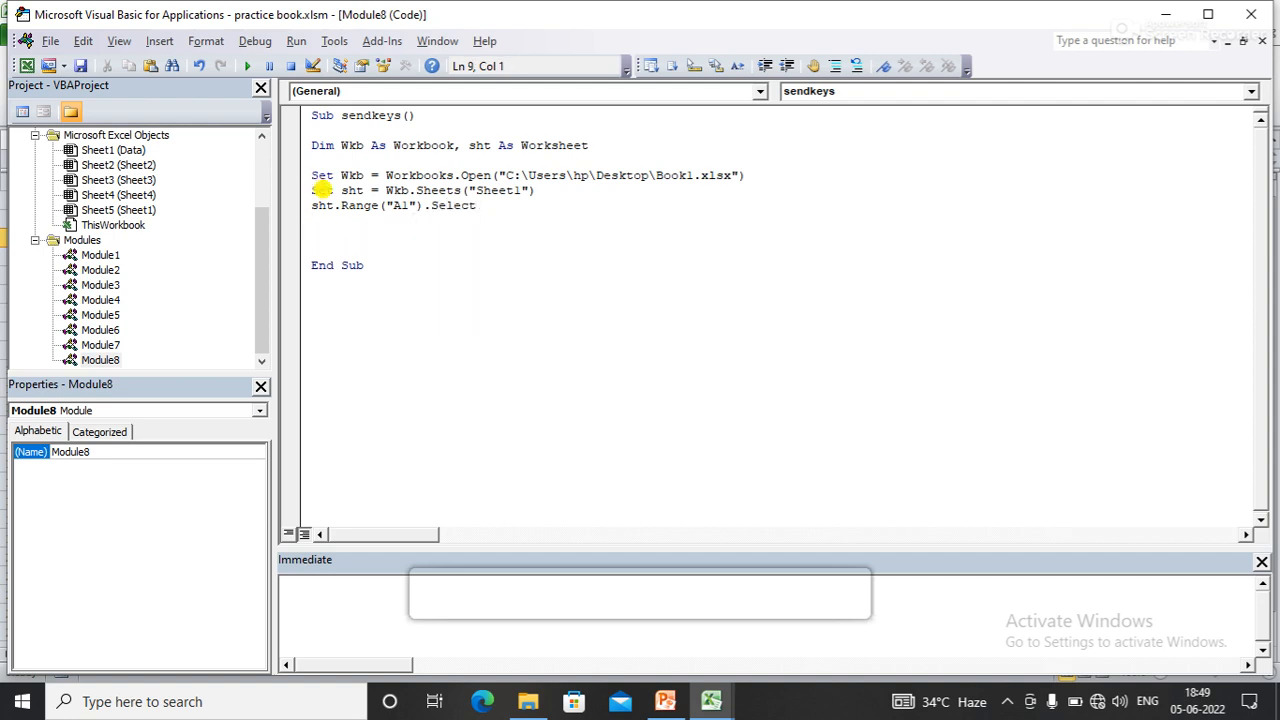
Add 'Application.SendKeys "s"' below the A1 Select line.
{"action": "type", "text": "app"}
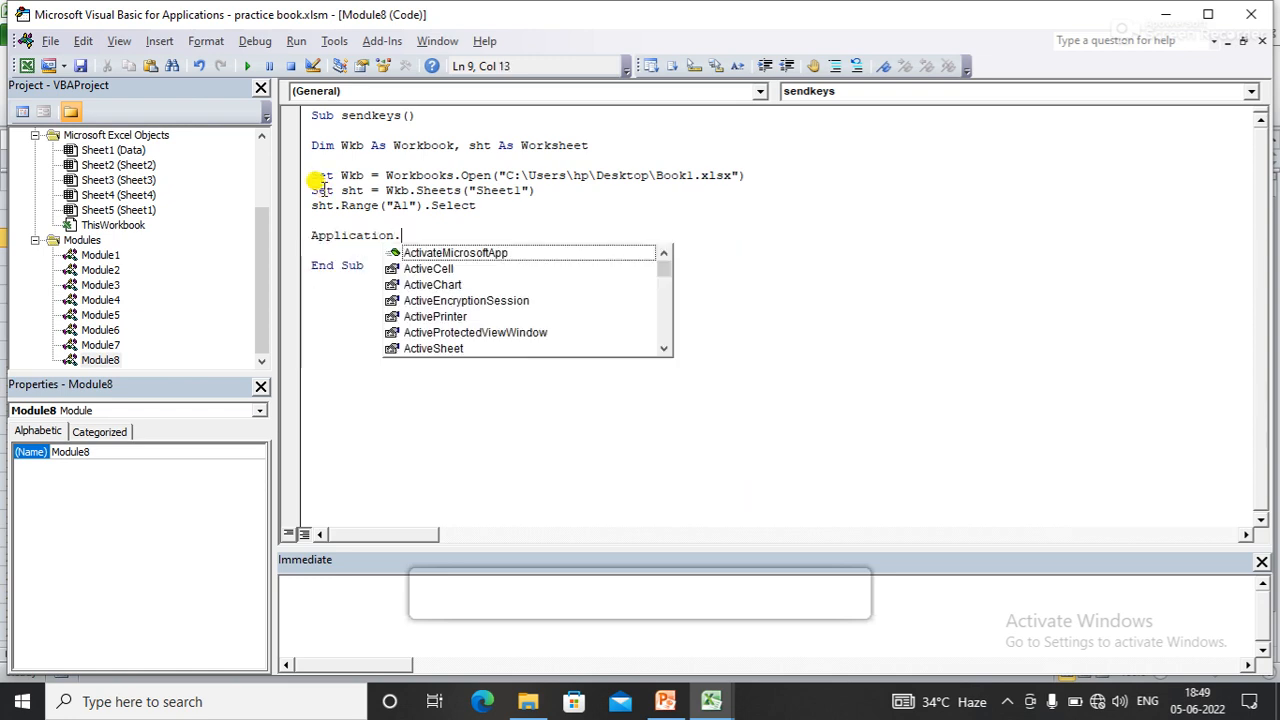
{"action": "type", "text": "SendKeys"}
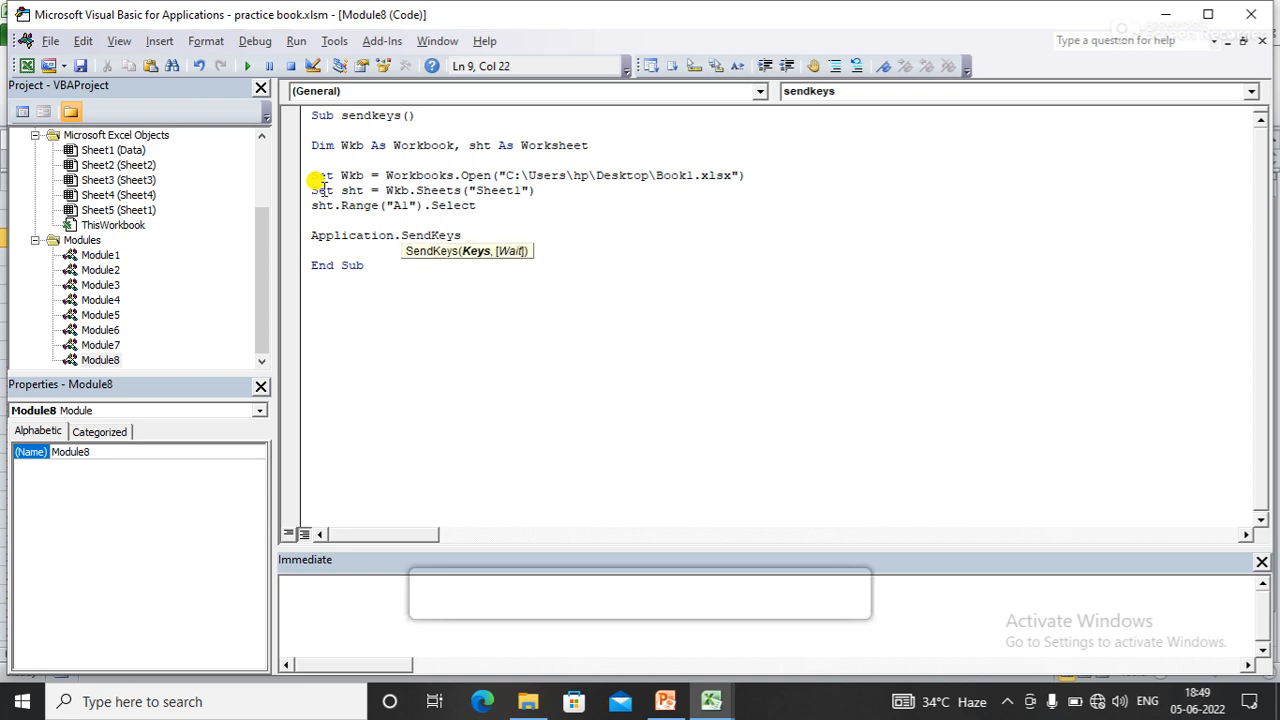
{"action": "type", "text": "\""}
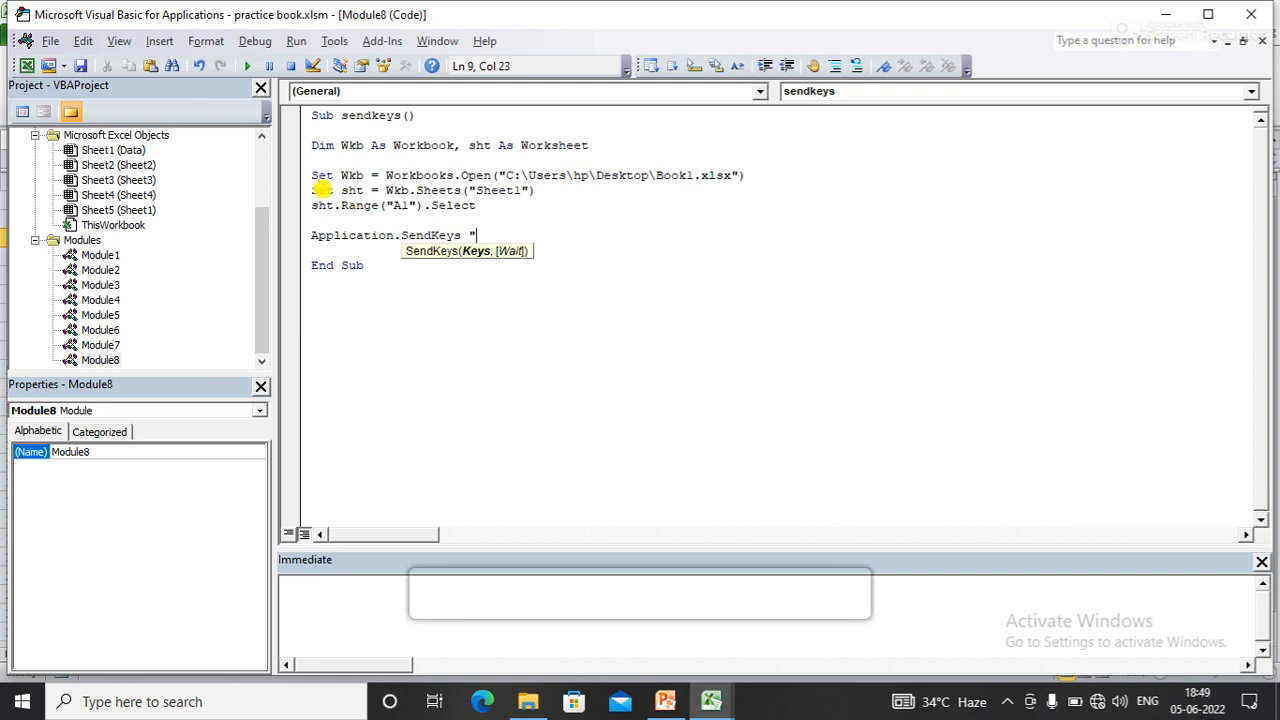
{"action": "type", "text": "s"}
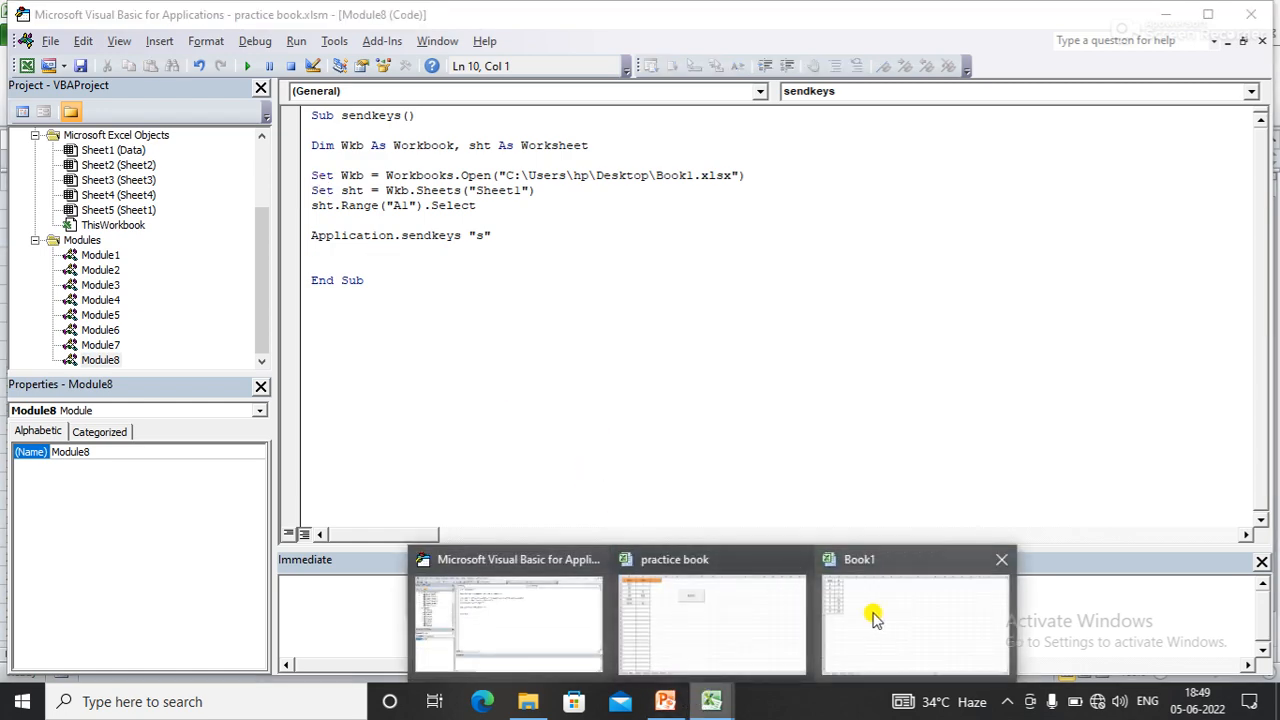
Bring Book1 forward and close it with Don't Save.
{"action": "left_click", "coordinate": [913, 620]}
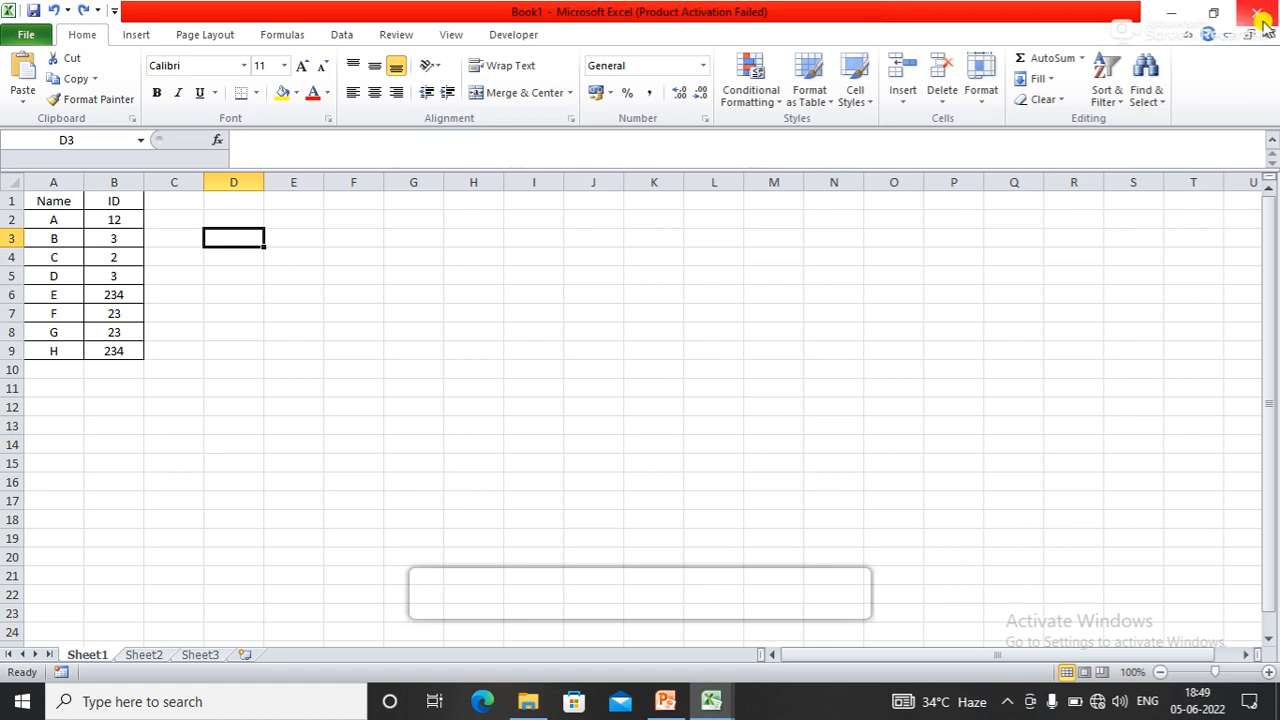
{"action": "left_click", "coordinate": [1262, 18]}
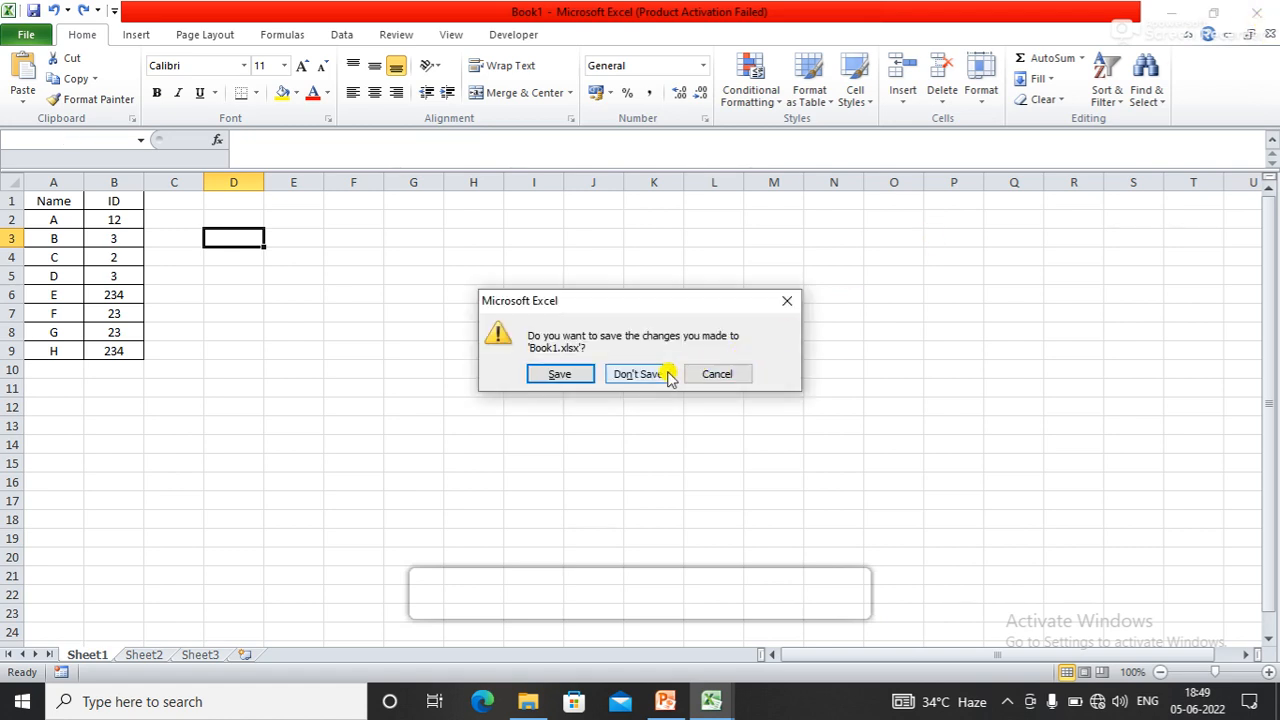
{"action": "left_click", "coordinate": [637, 373]}
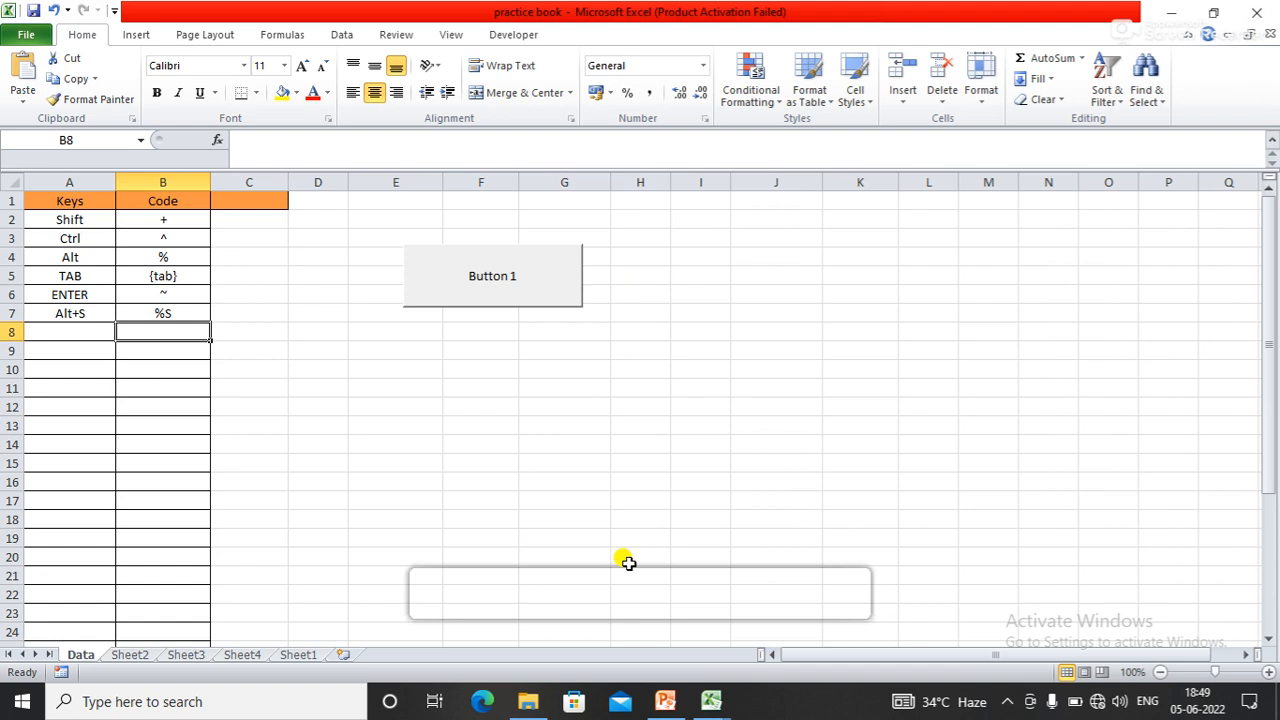
{"action": "mouse_move", "coordinate": [548, 290]}
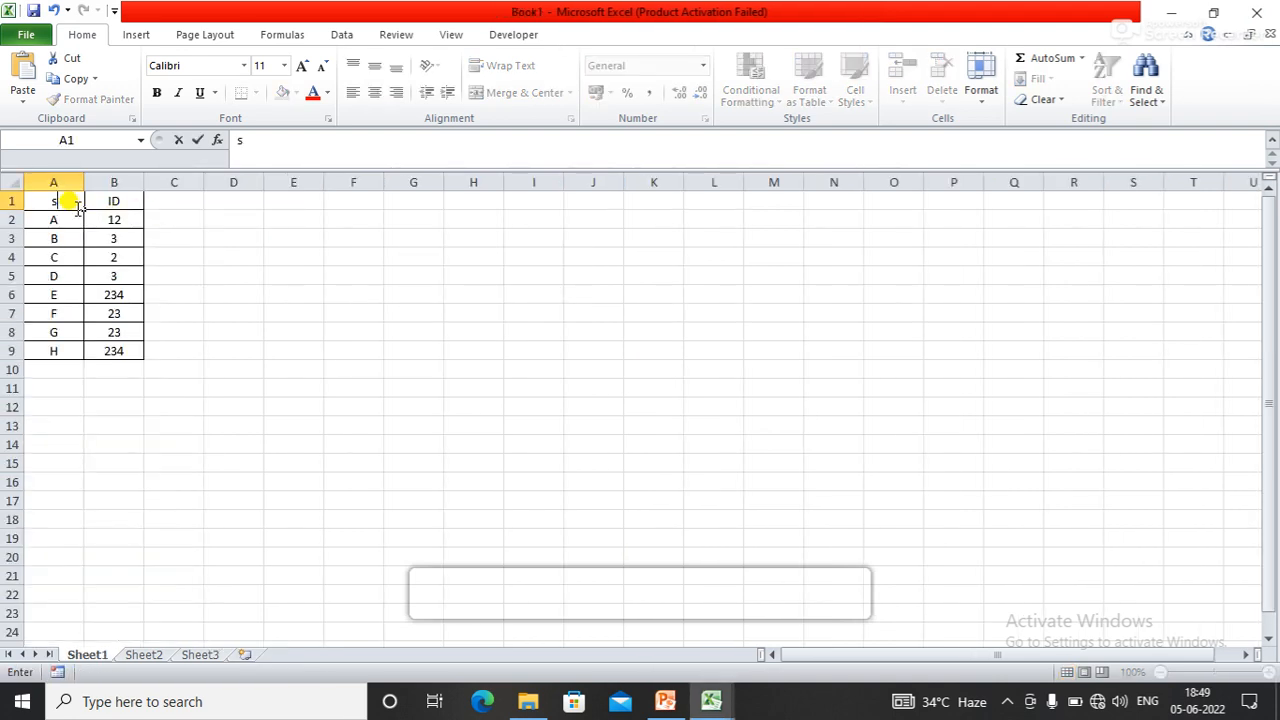
{"action": "mouse_move", "coordinate": [560, 290]}
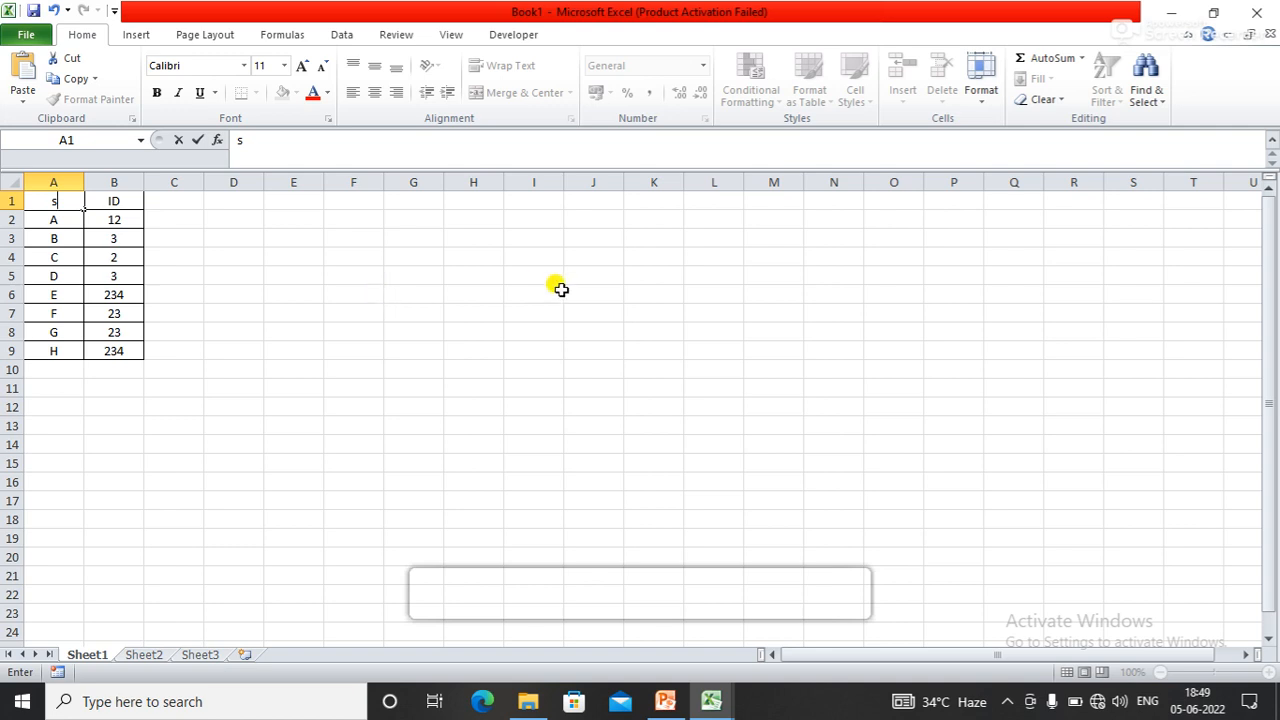
After checking that A1 shows 's', close Book1 without saving.
{"action": "left_click", "coordinate": [1256, 12]}
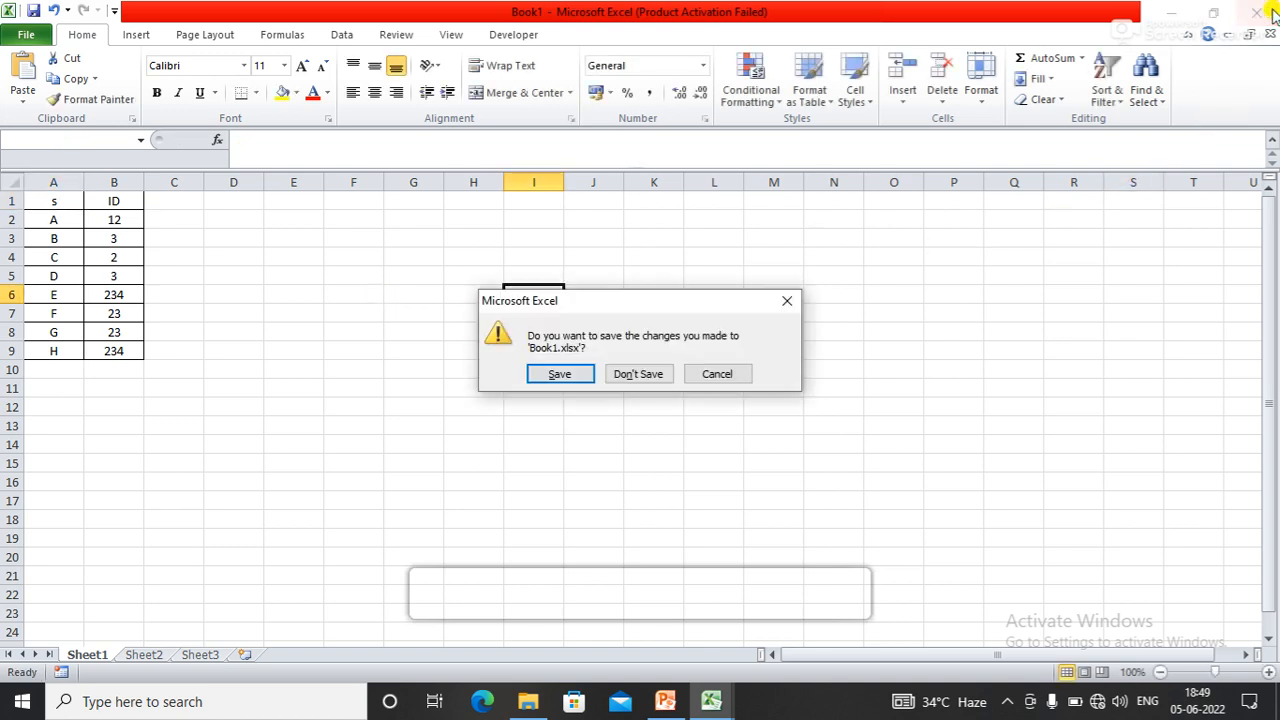
{"action": "left_click", "coordinate": [638, 373]}
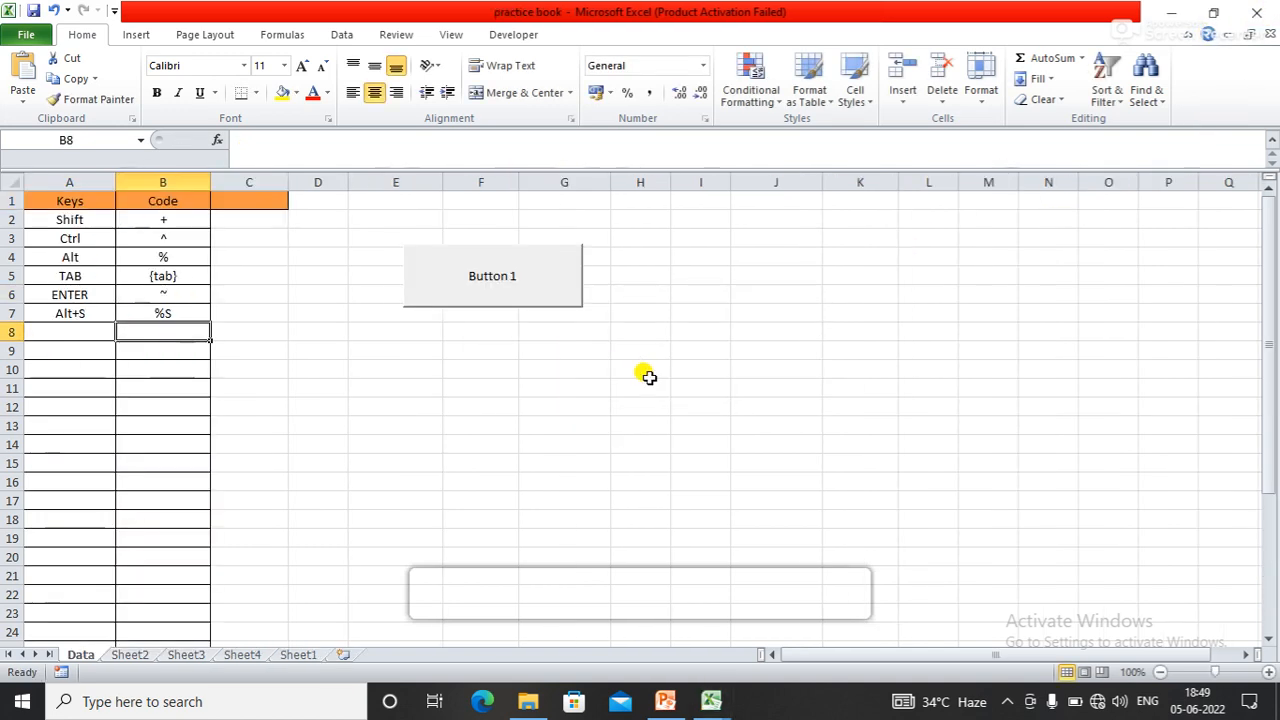
{"action": "mouse_move", "coordinate": [710, 701]}
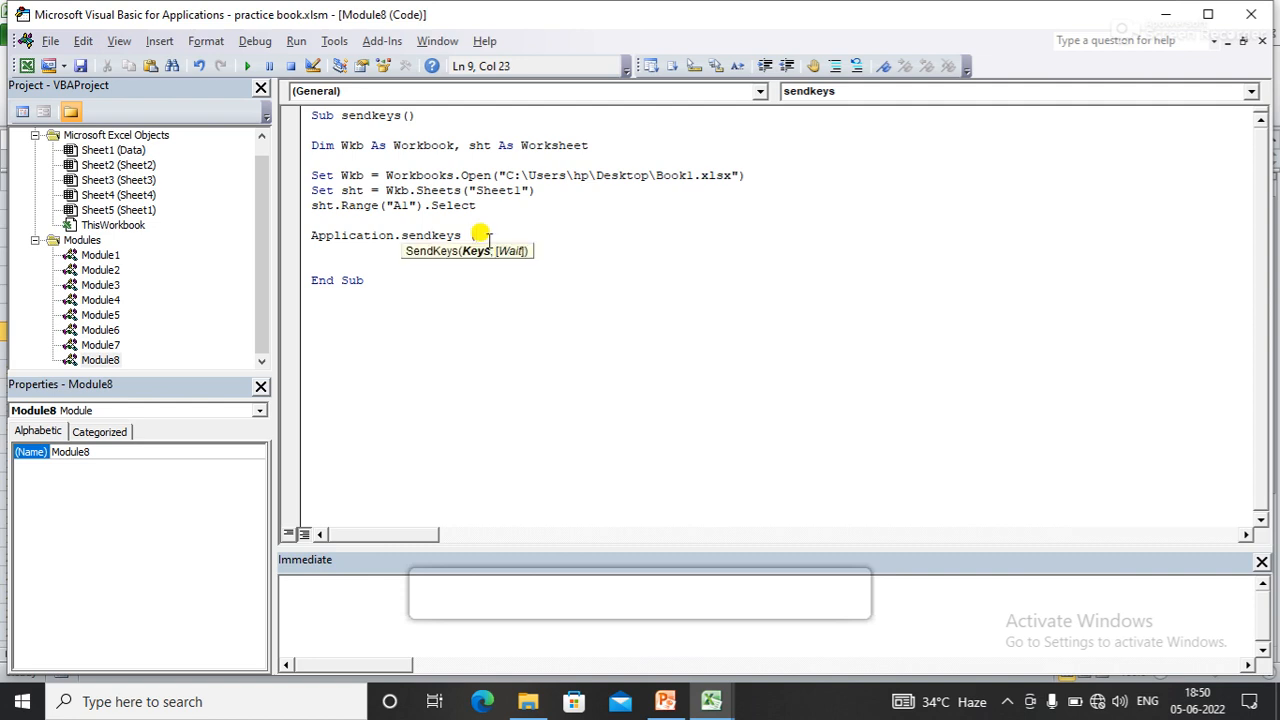
Change the SendKeys argument to ("%F") to send Alt+F.
{"action": "type", "text": "(\""}
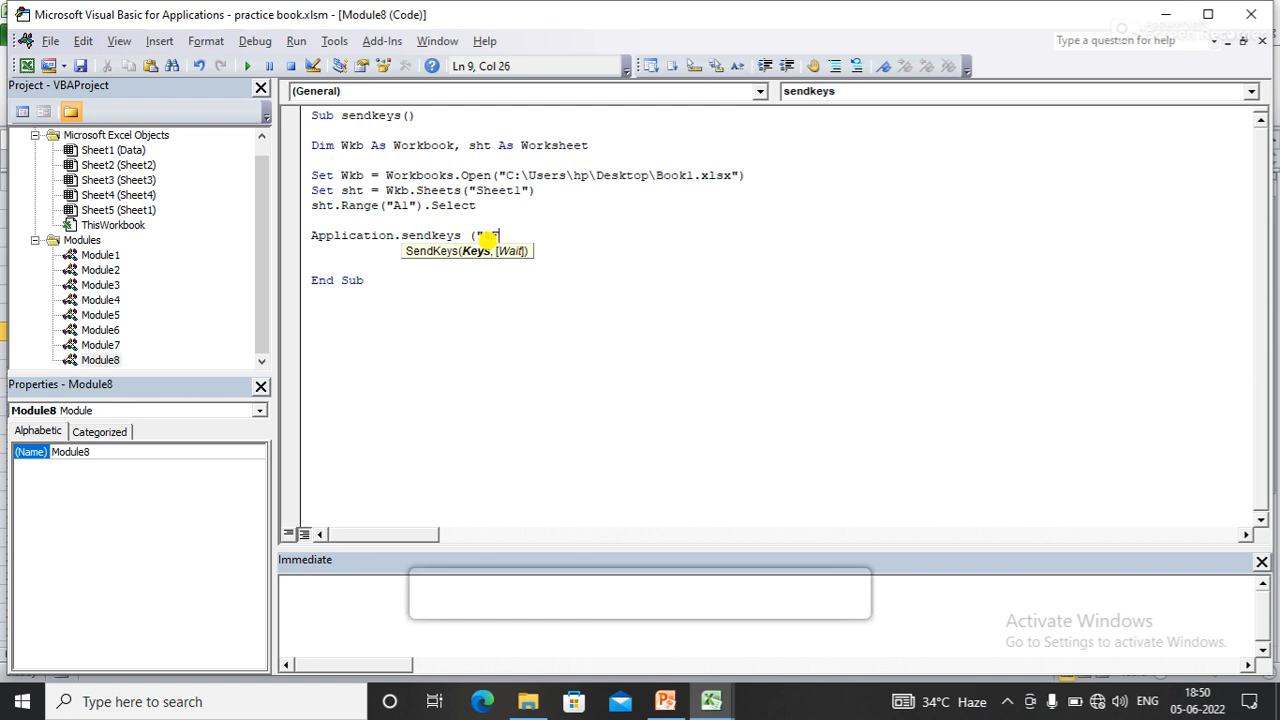
{"action": "type", "text": "\"F\")"}
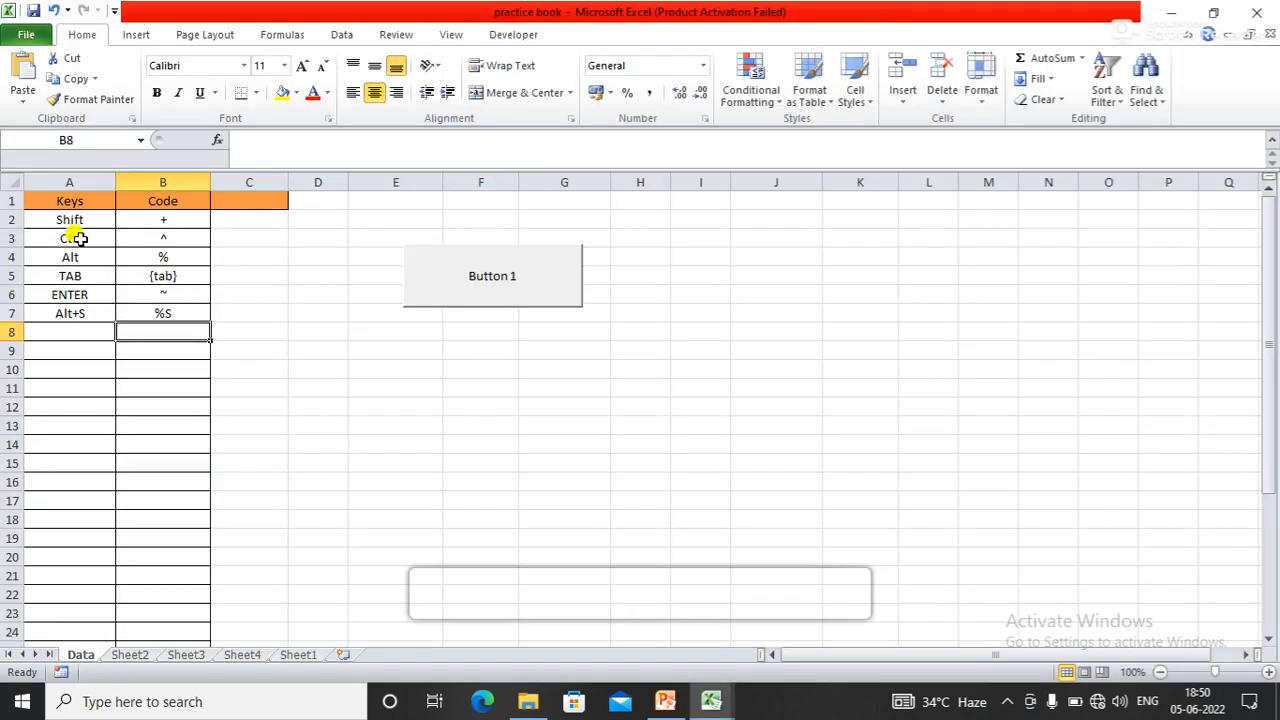
Run Button 1's sendkeys macro from practice book to reopen Book1.
{"action": "left_click", "coordinate": [69, 238]}
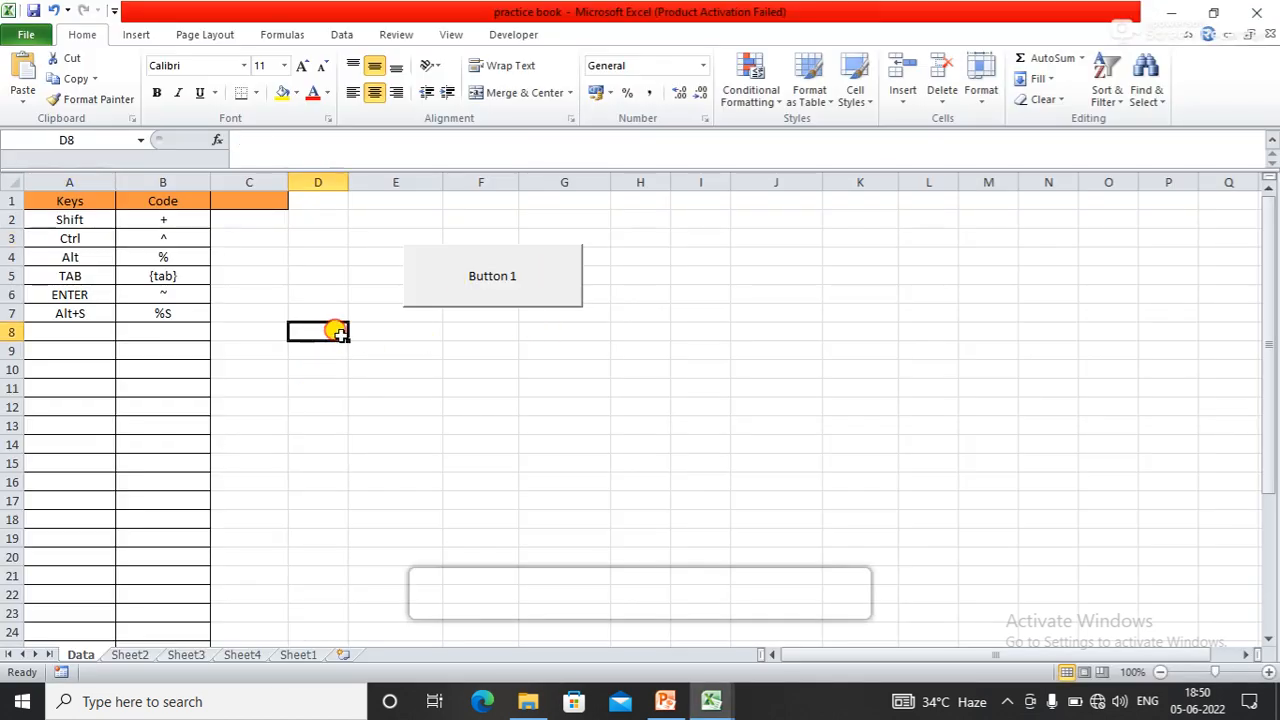
{"action": "left_click", "coordinate": [492, 276]}
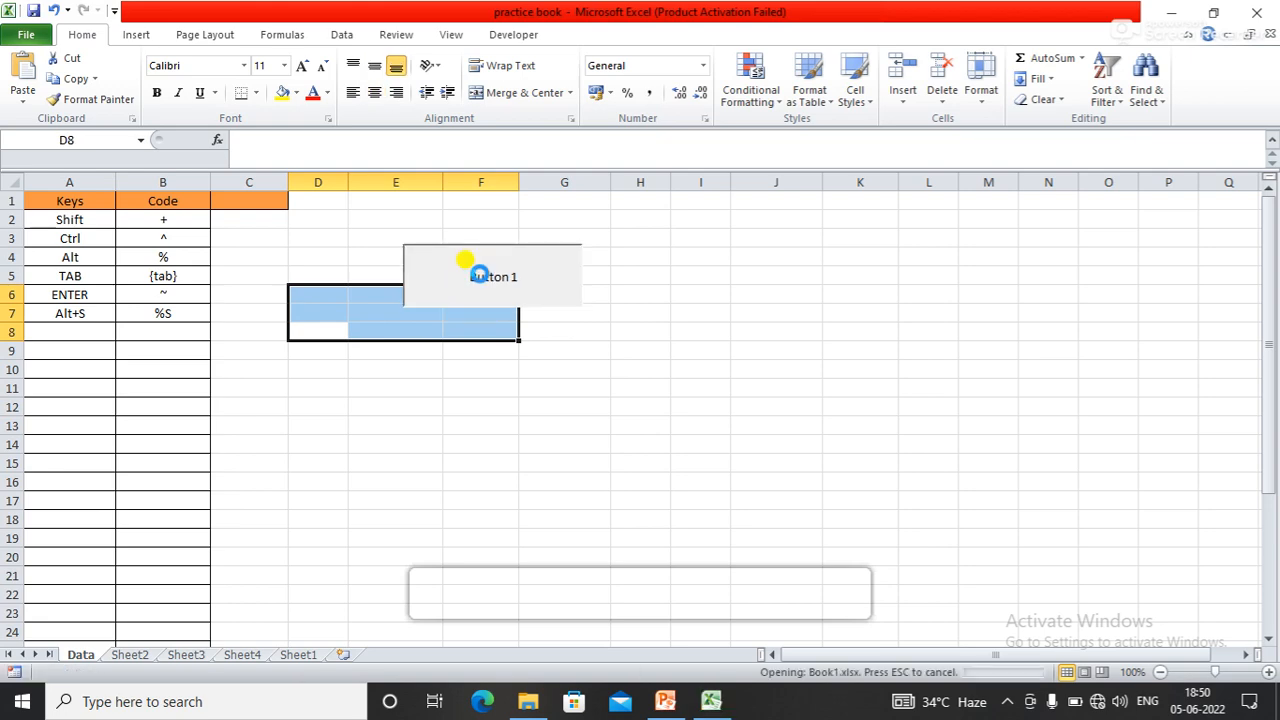
{"action": "left_click", "coordinate": [26, 34]}
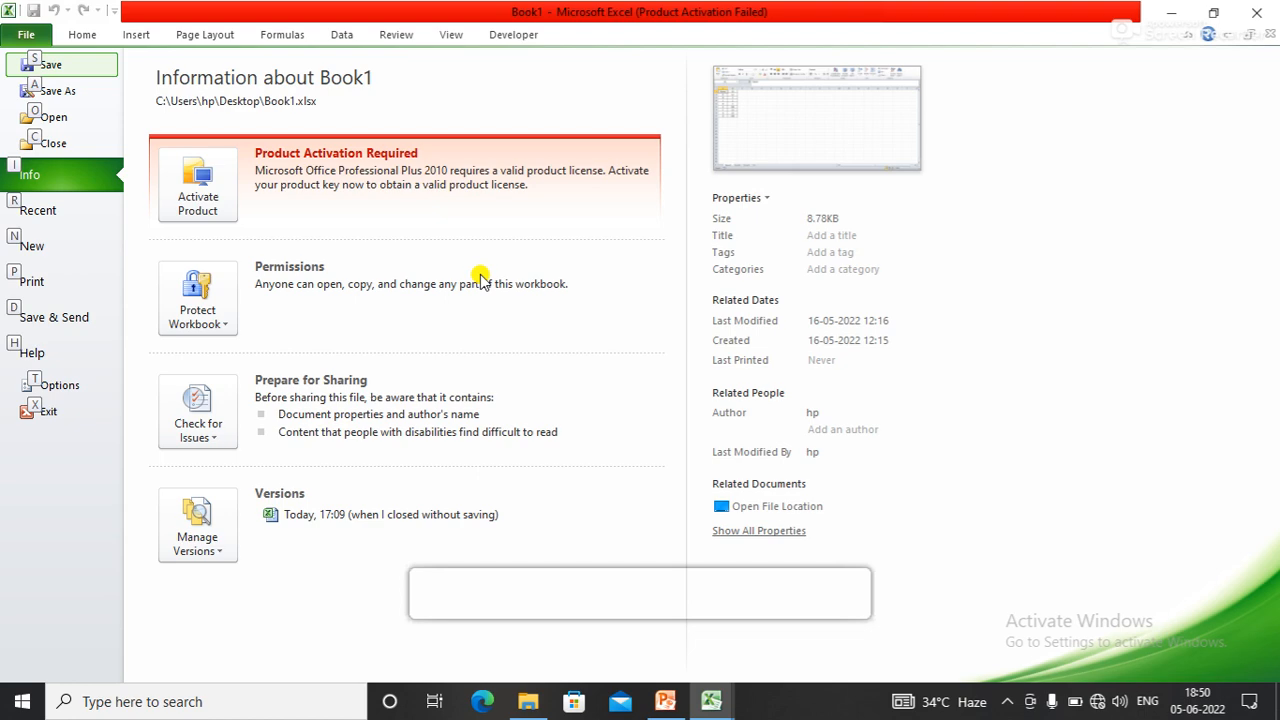
Leave Book1's File page for its worksheet, then switch back to practice book.
{"action": "left_click", "coordinate": [26, 34]}
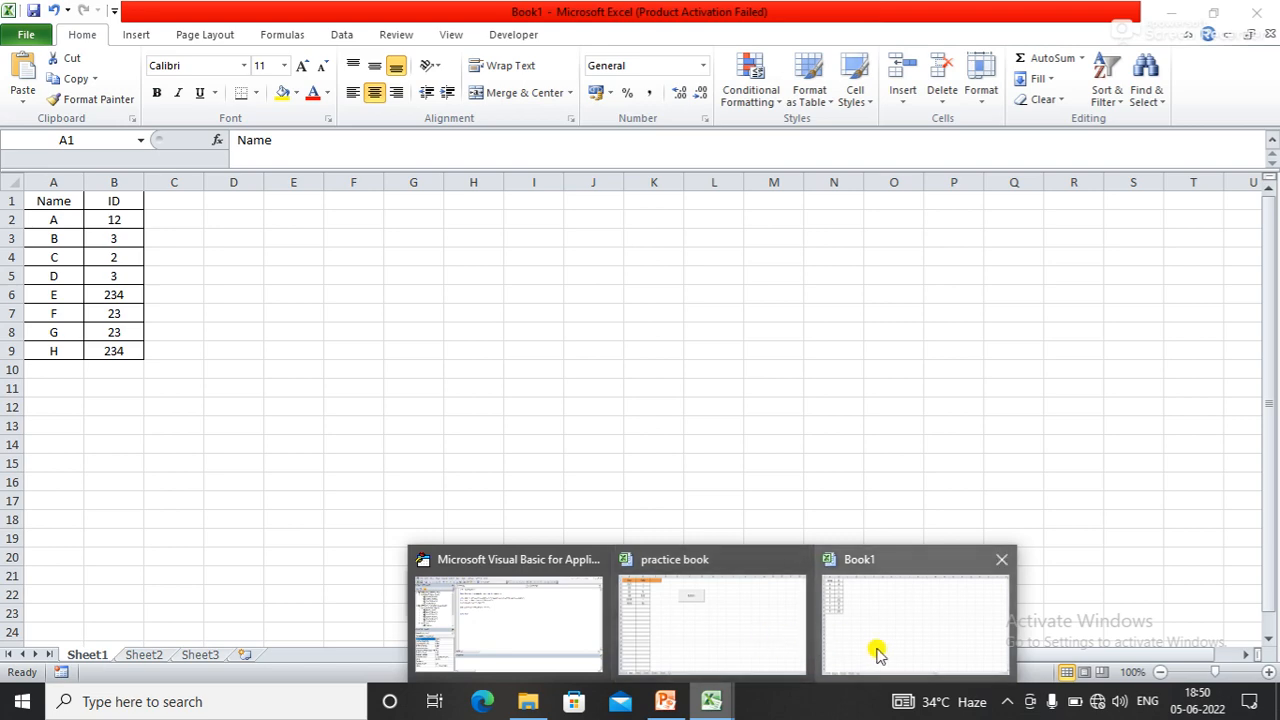
{"action": "left_click", "coordinate": [915, 615]}
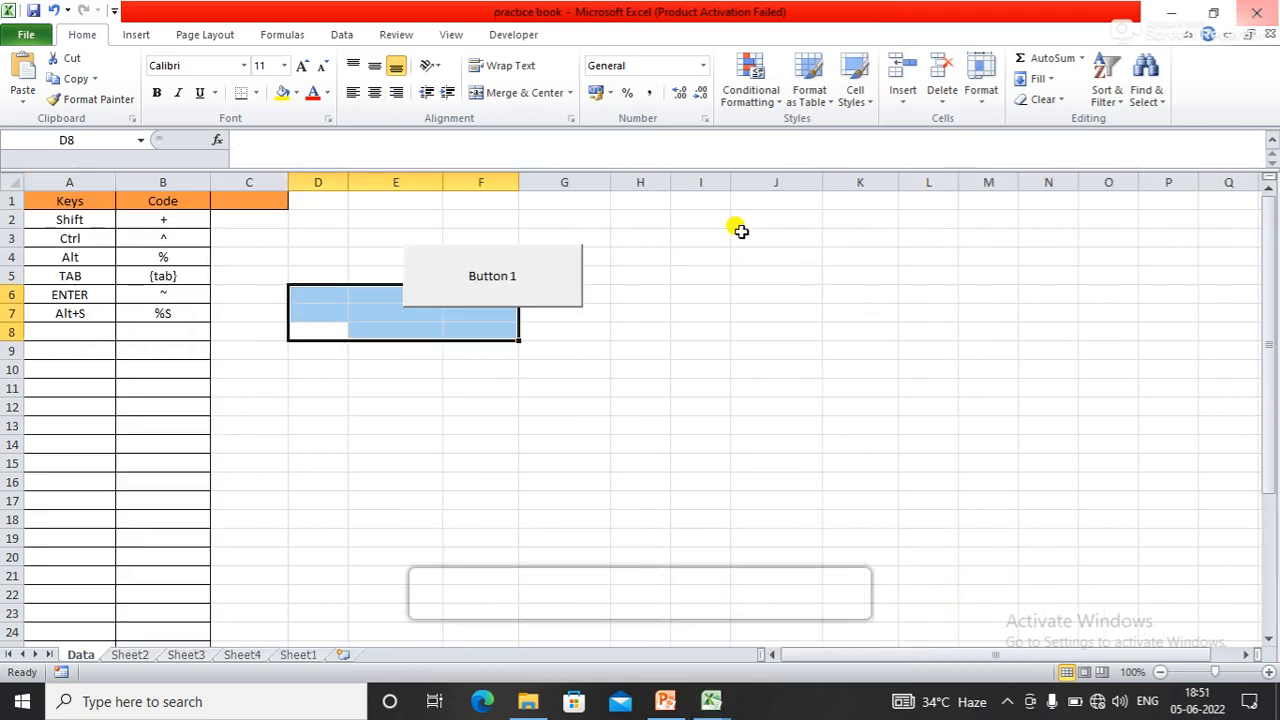
{"action": "mouse_move", "coordinate": [548, 436]}
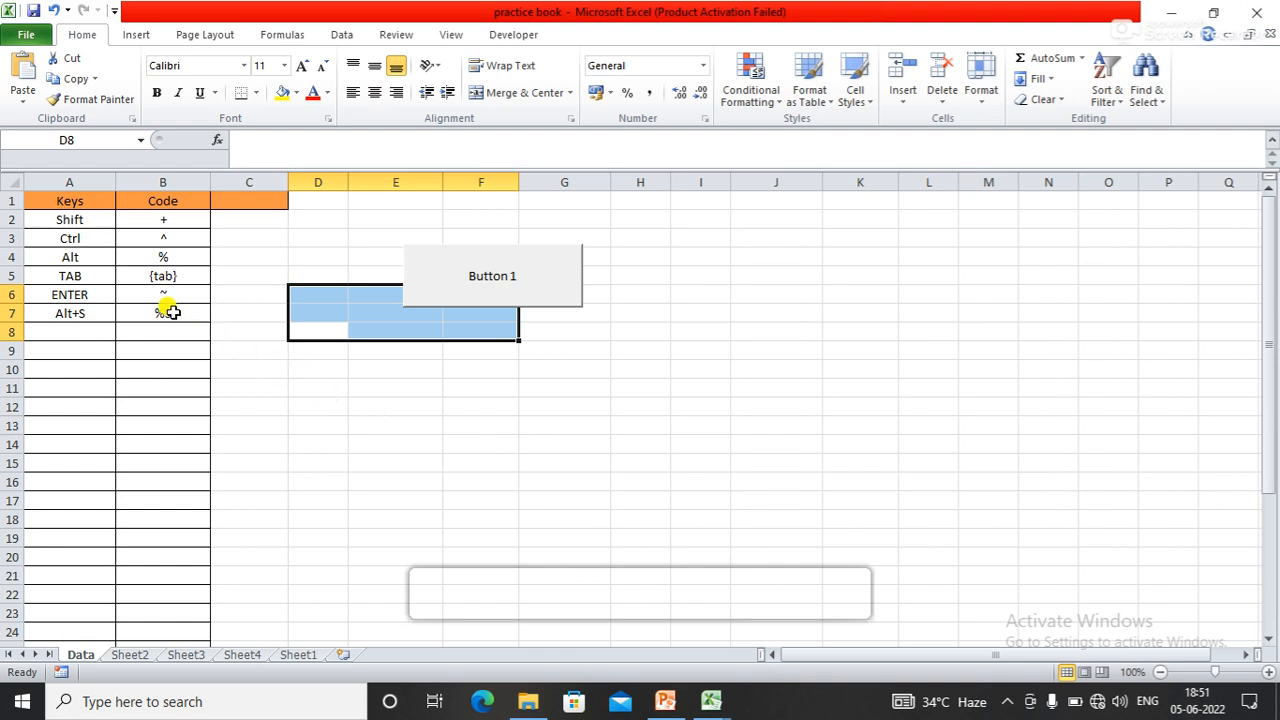
{"action": "left_click", "coordinate": [162, 331]}
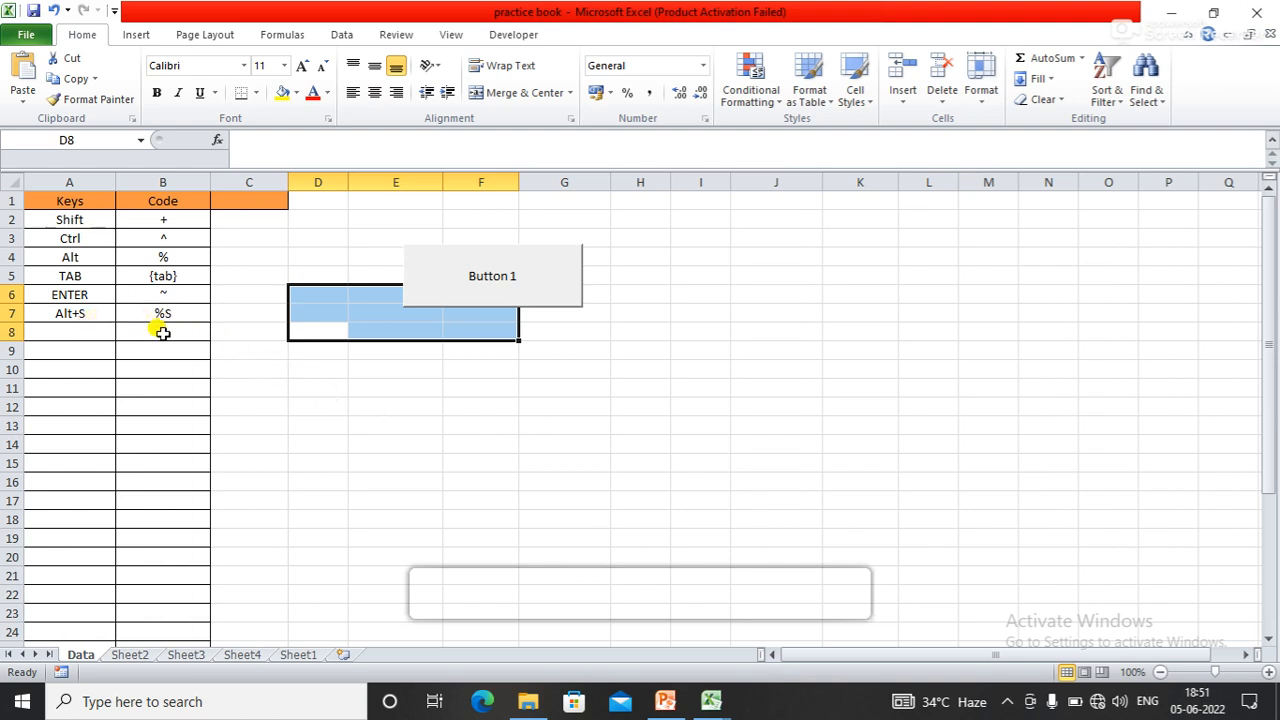